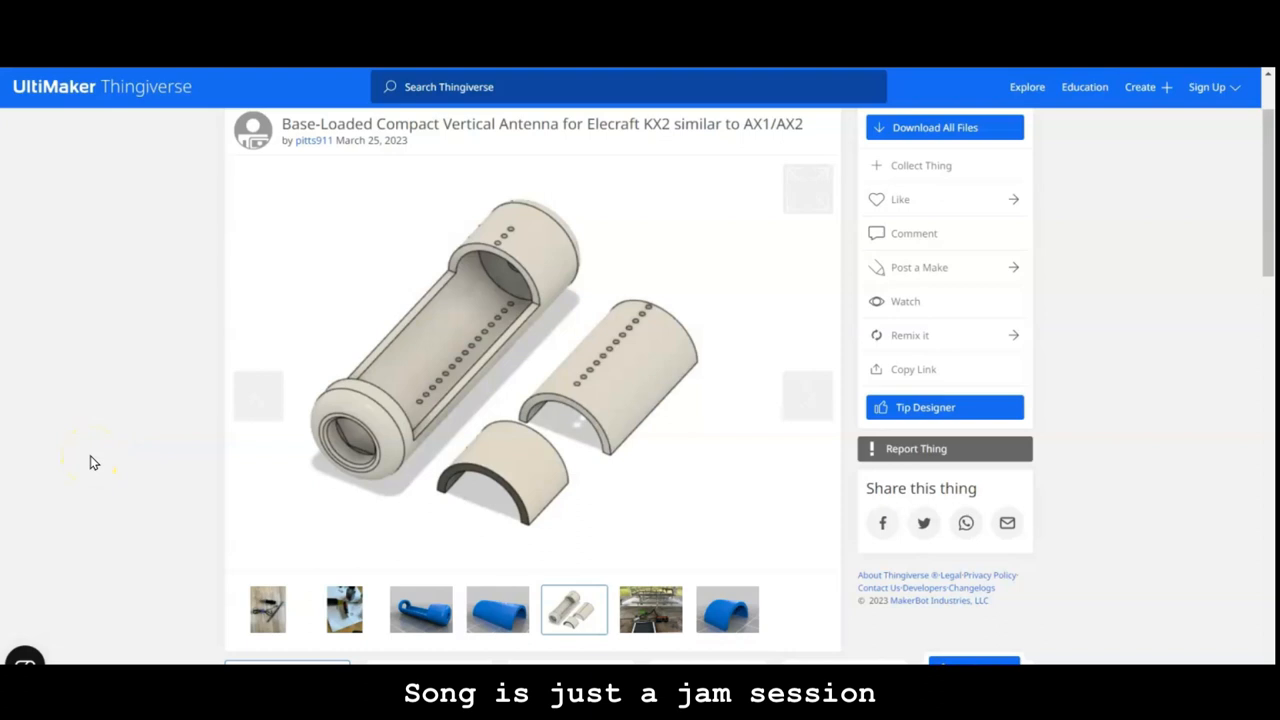
mouse_move(558, 258)
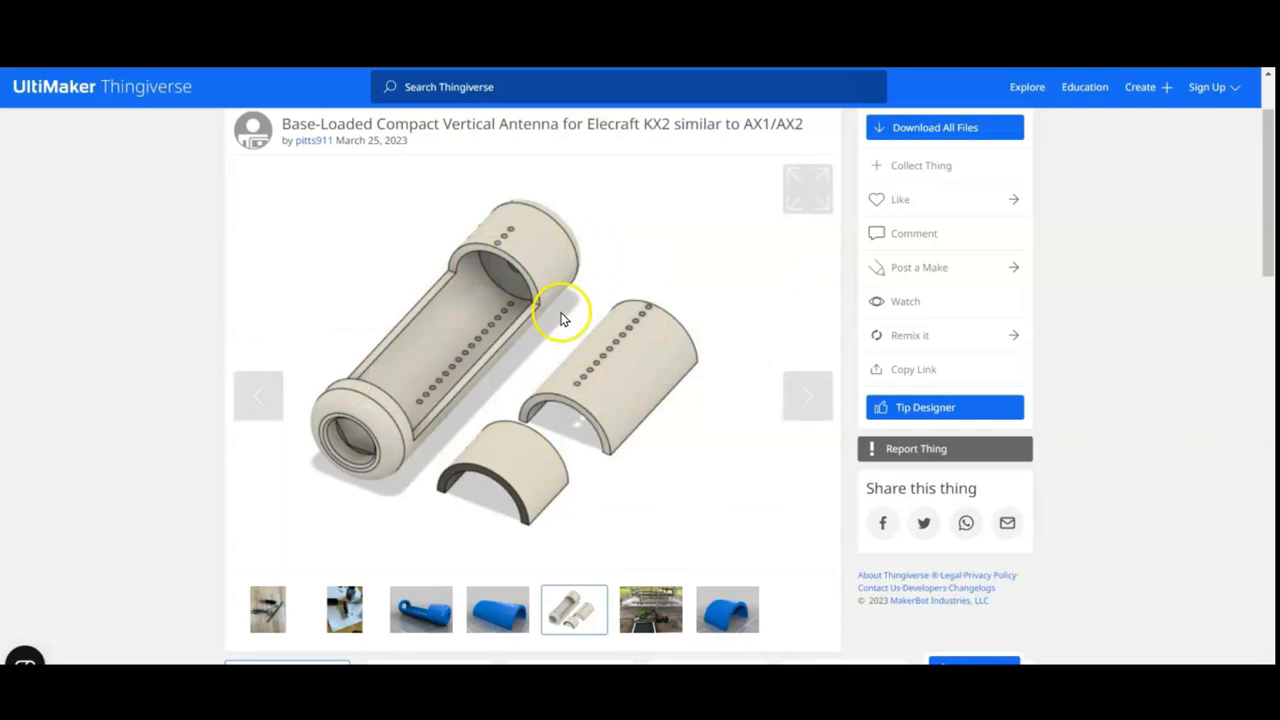
mouse_move(562, 316)
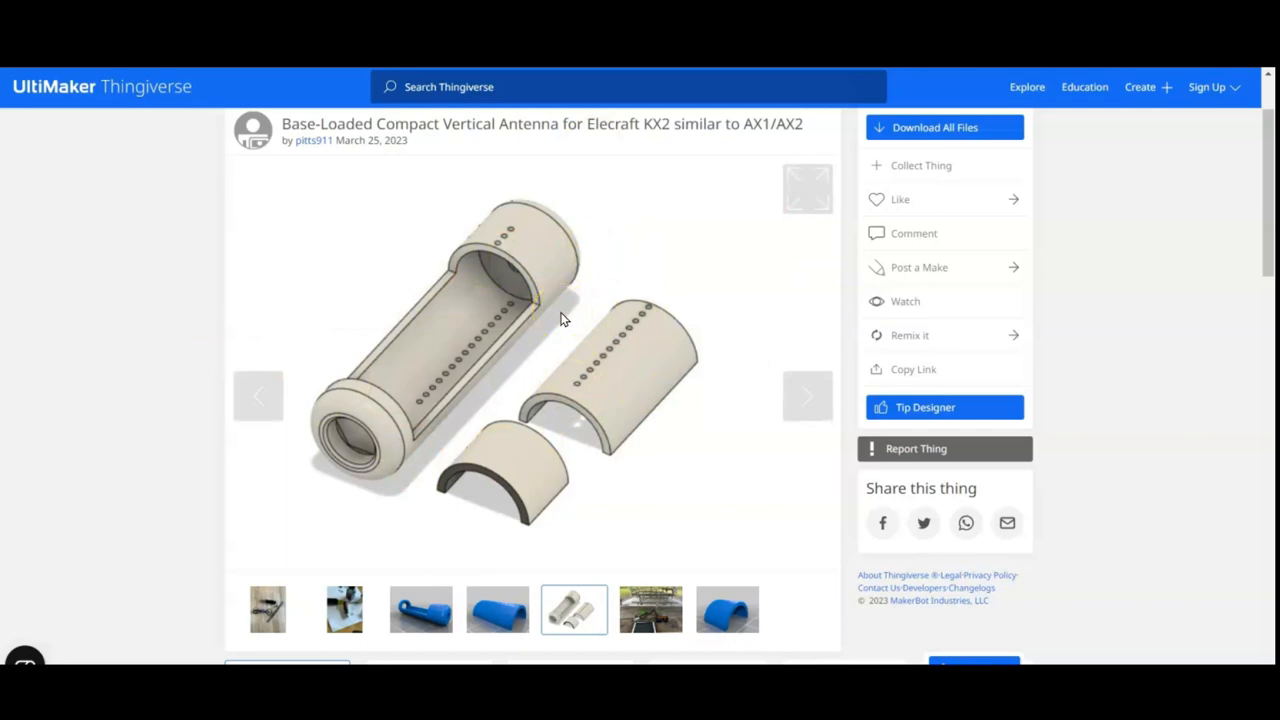
Scroll the Thingiverse page down to the summary with the two coil calculator links
scroll(down, 3)
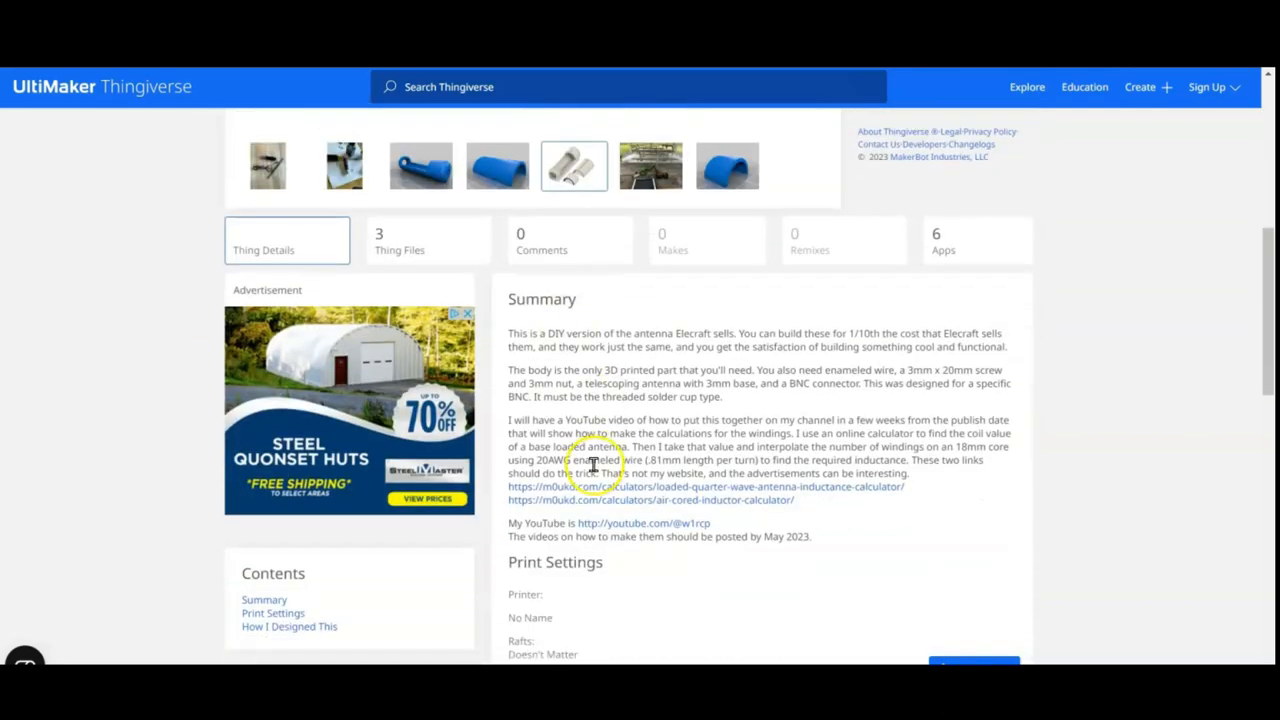
mouse_move(588, 502)
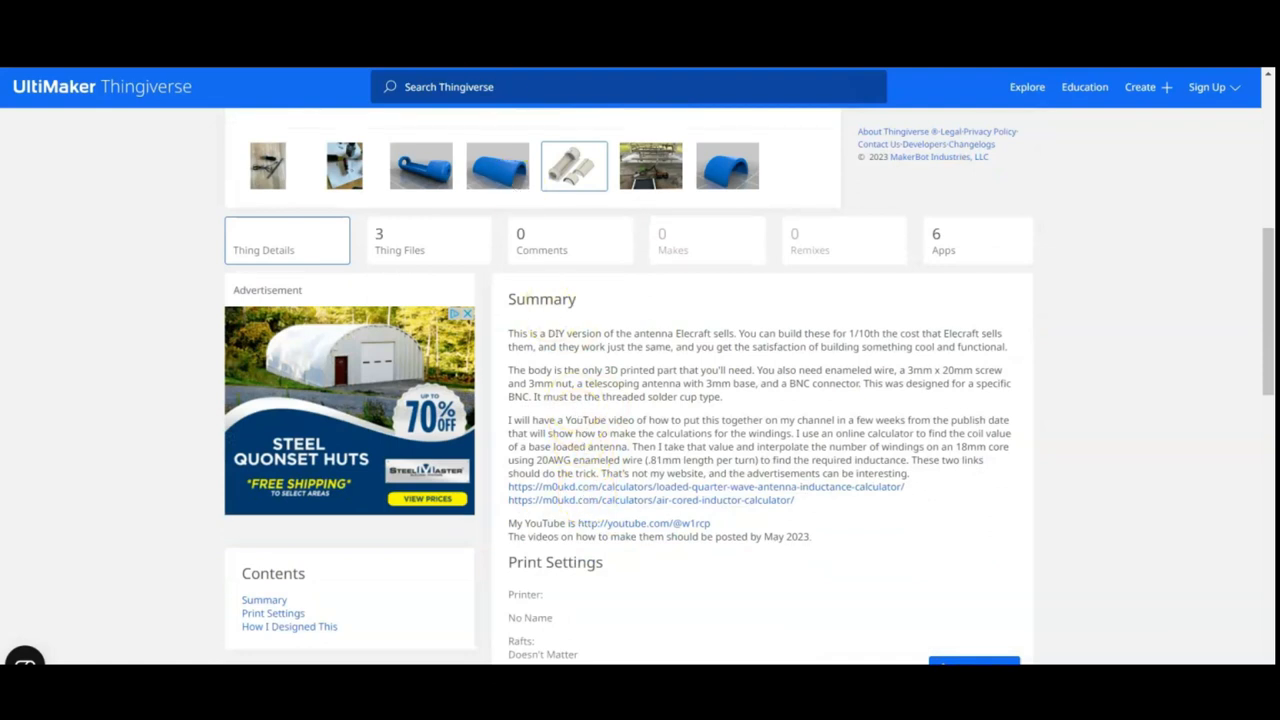
In the loaded quarter-wave calculator, enter frequency 28.100 MHz and the antenna length 96
click(704, 486)
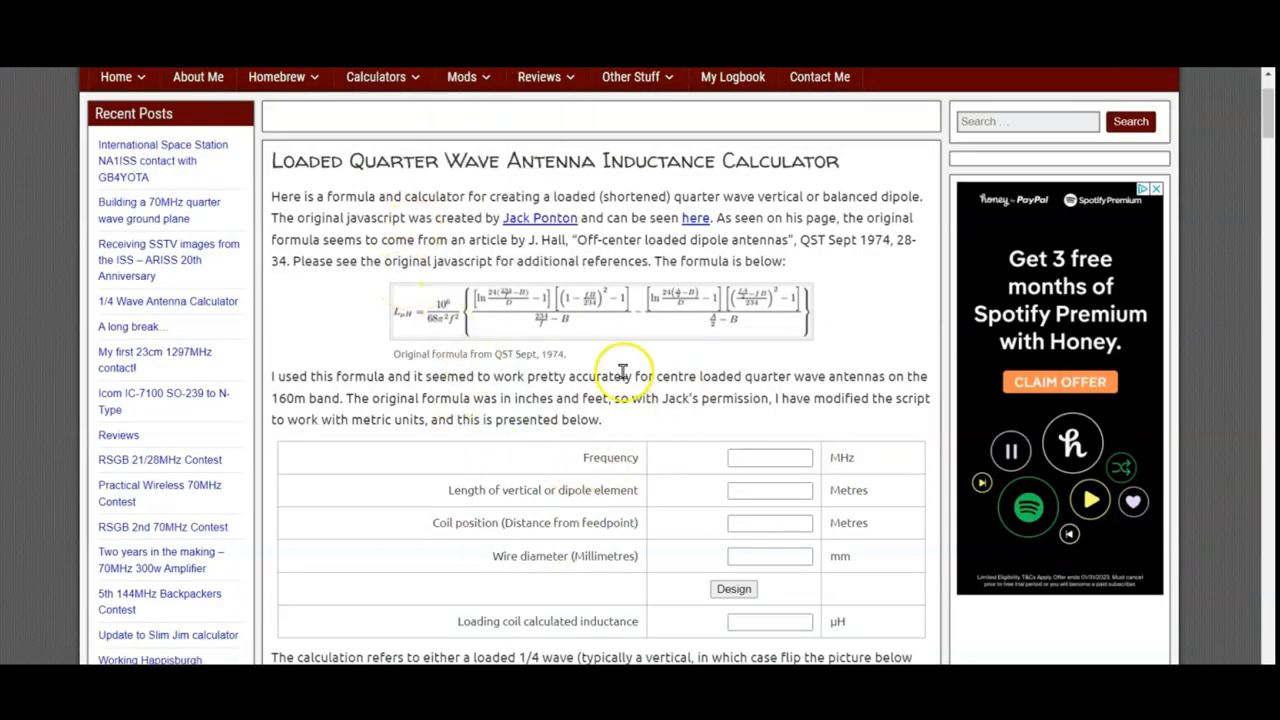
mouse_move(690, 520)
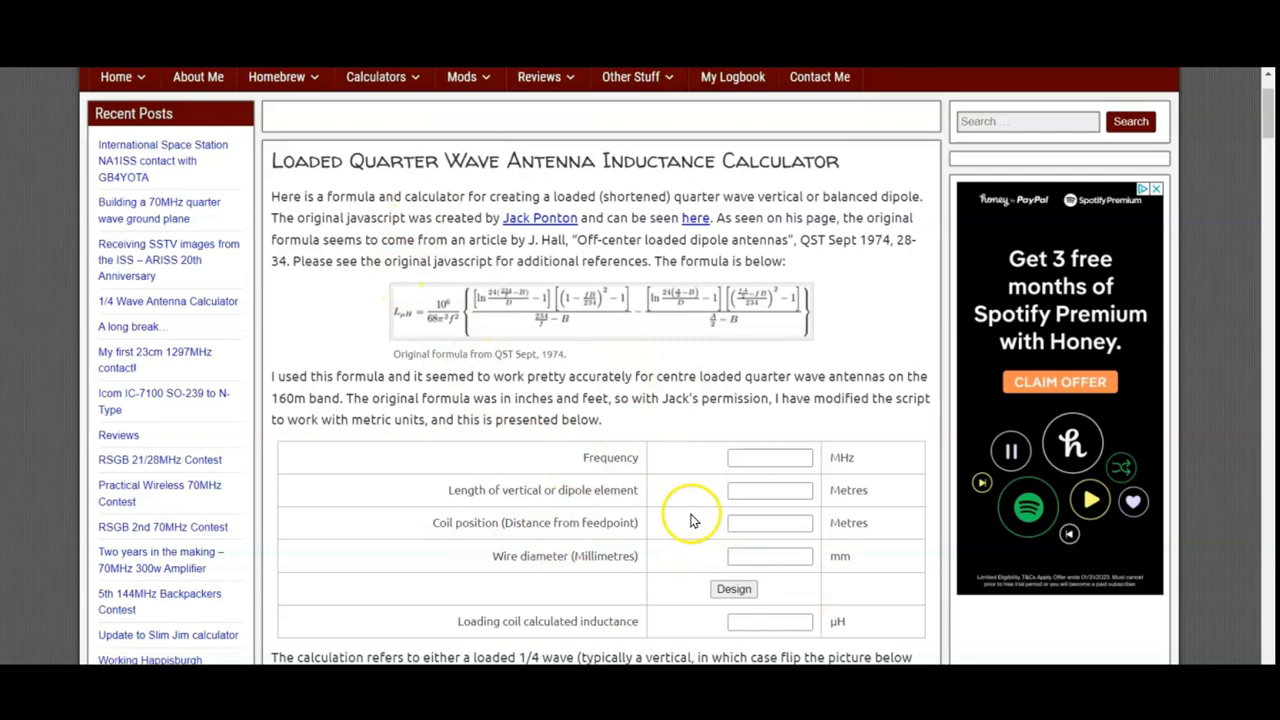
click(768, 456)
text(2)
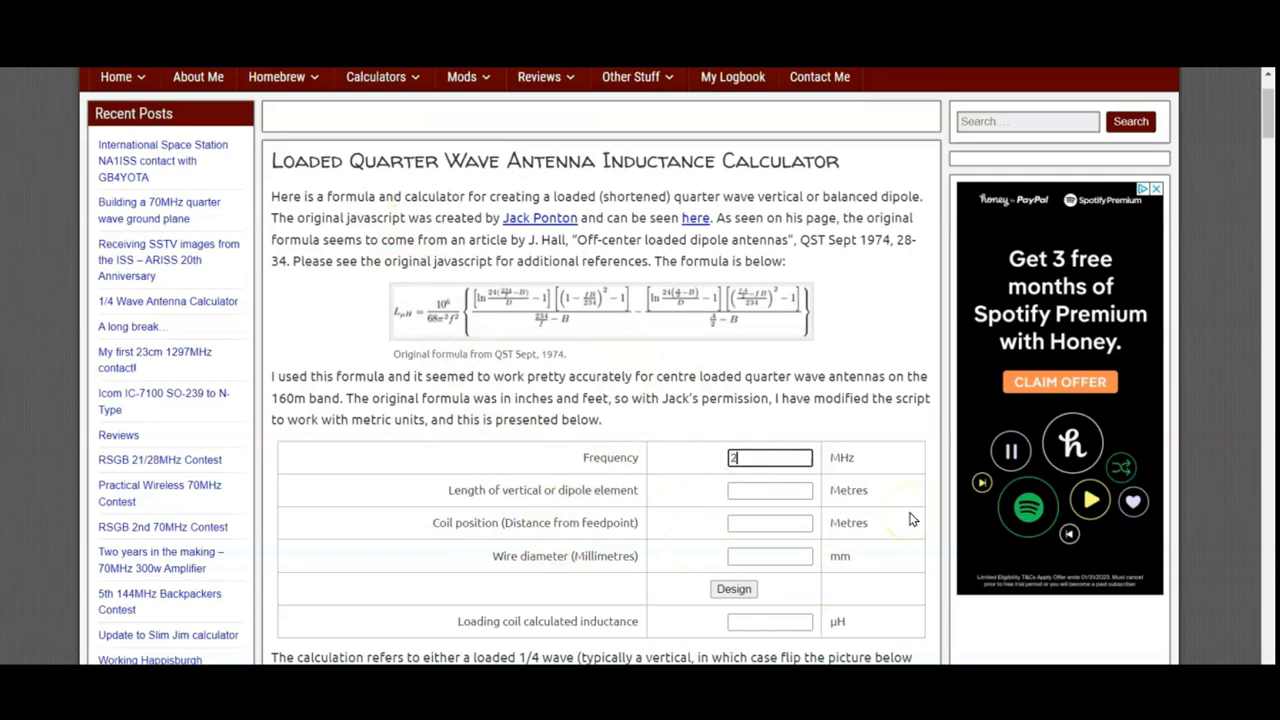
text(8.100)
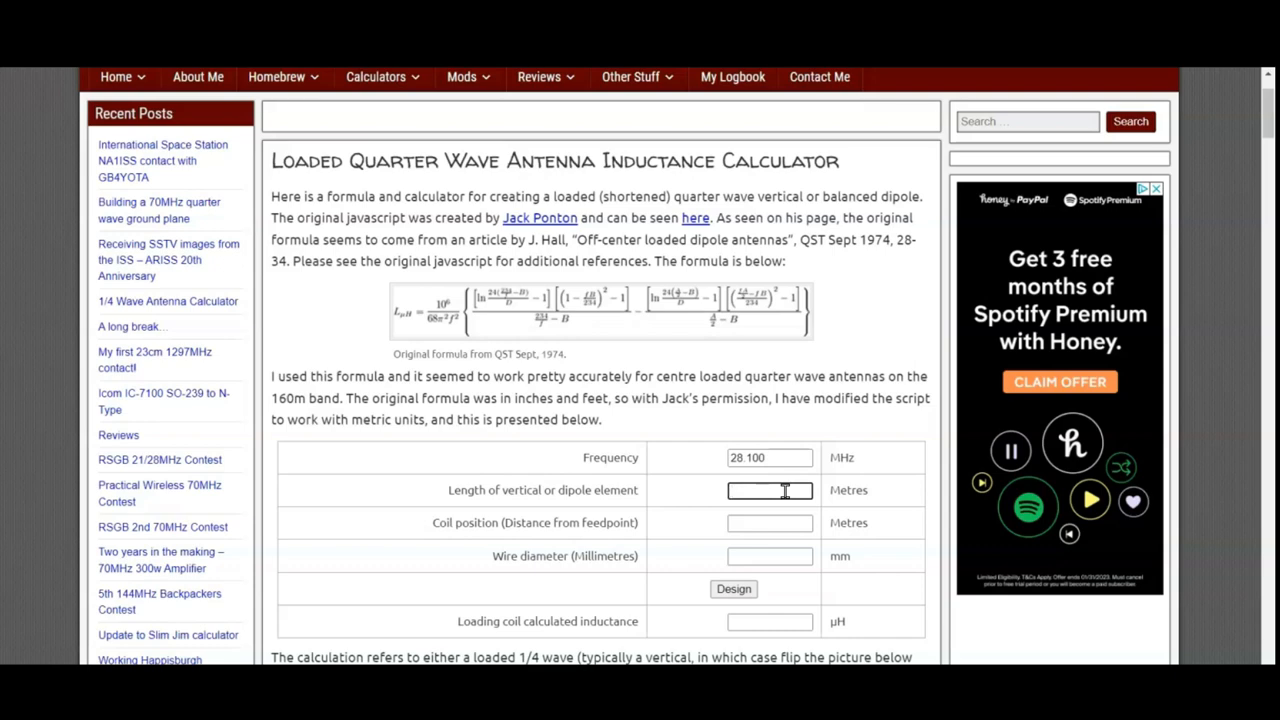
text(96)
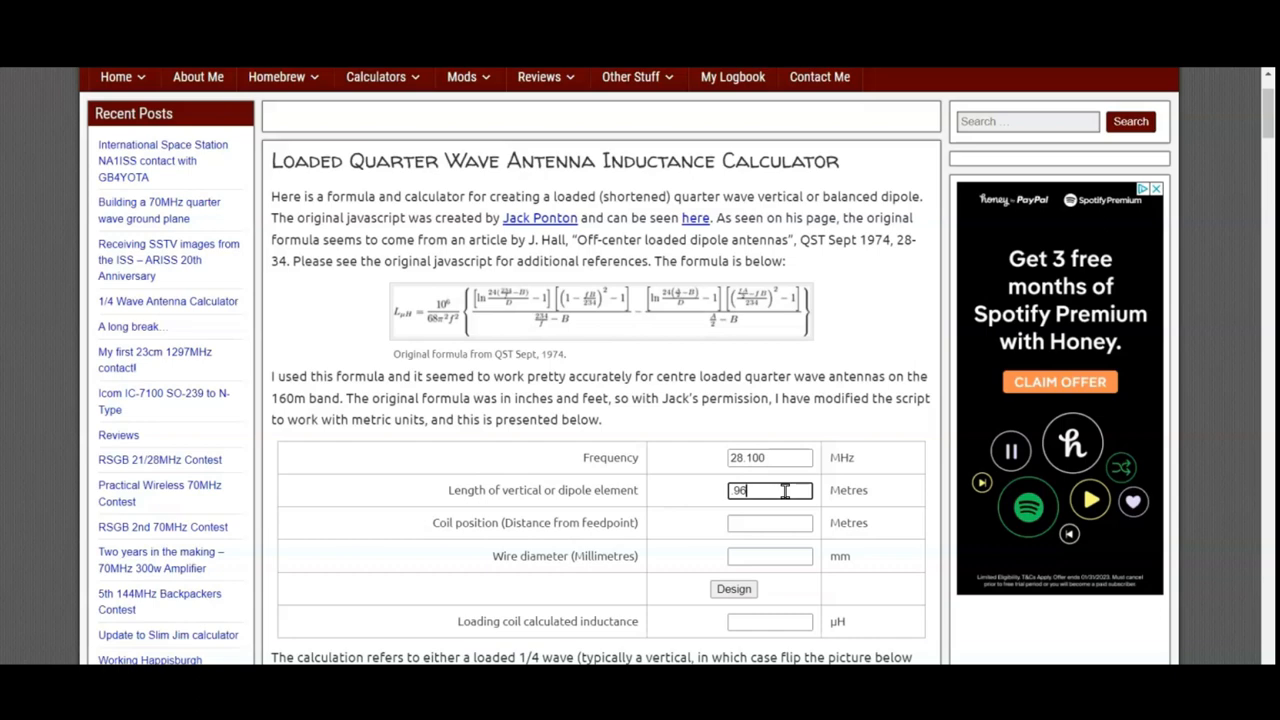
Enter coil position 0 and wire diameter 5, then design the required loading coil inductance
click(768, 522)
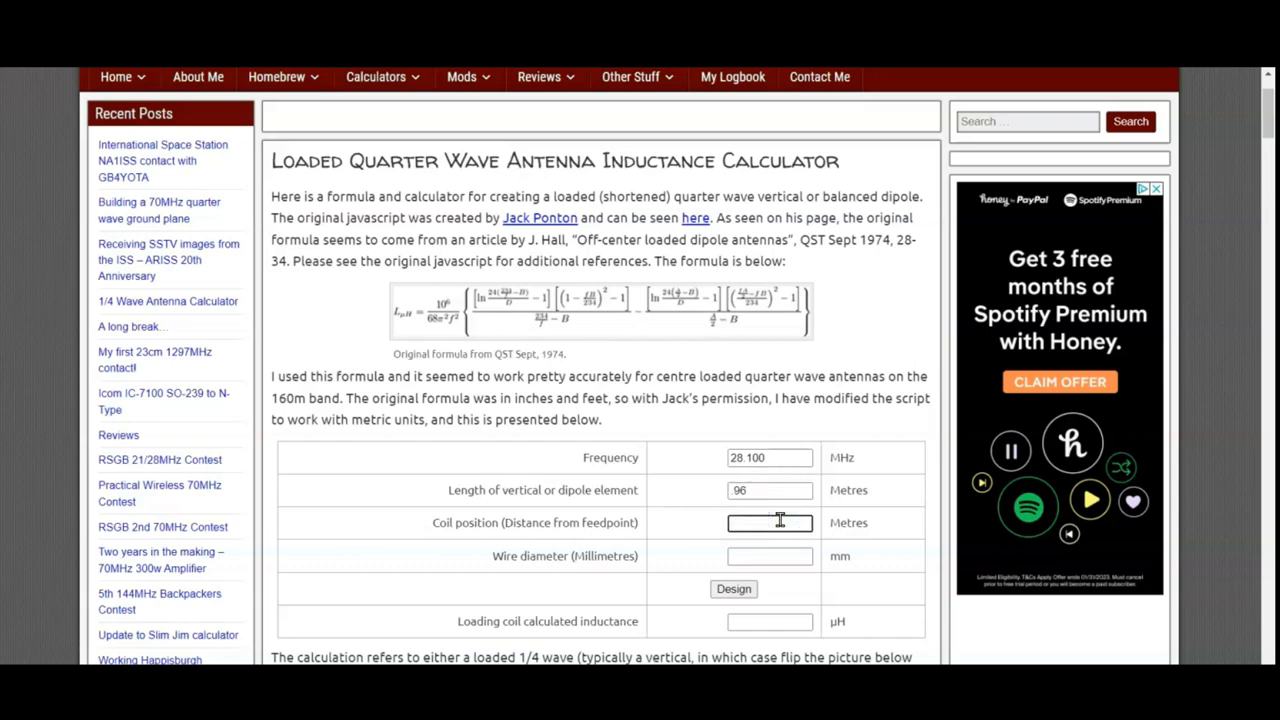
text(0)
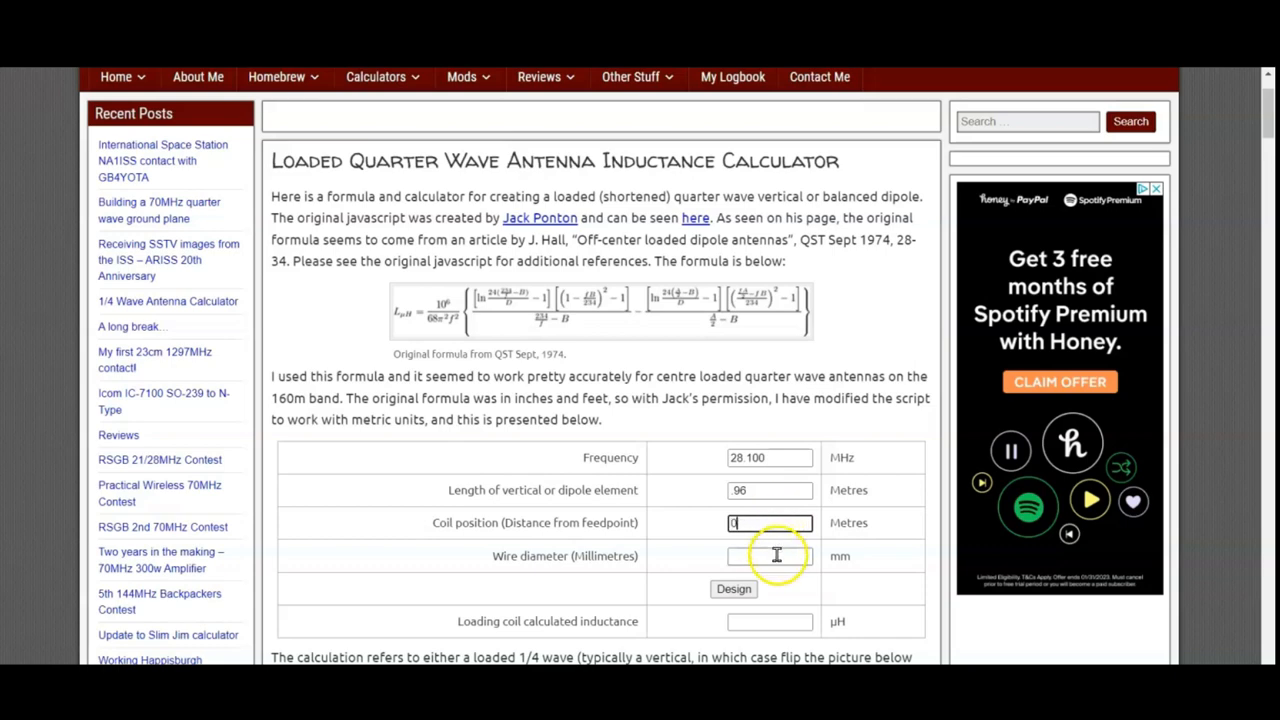
click(770, 556)
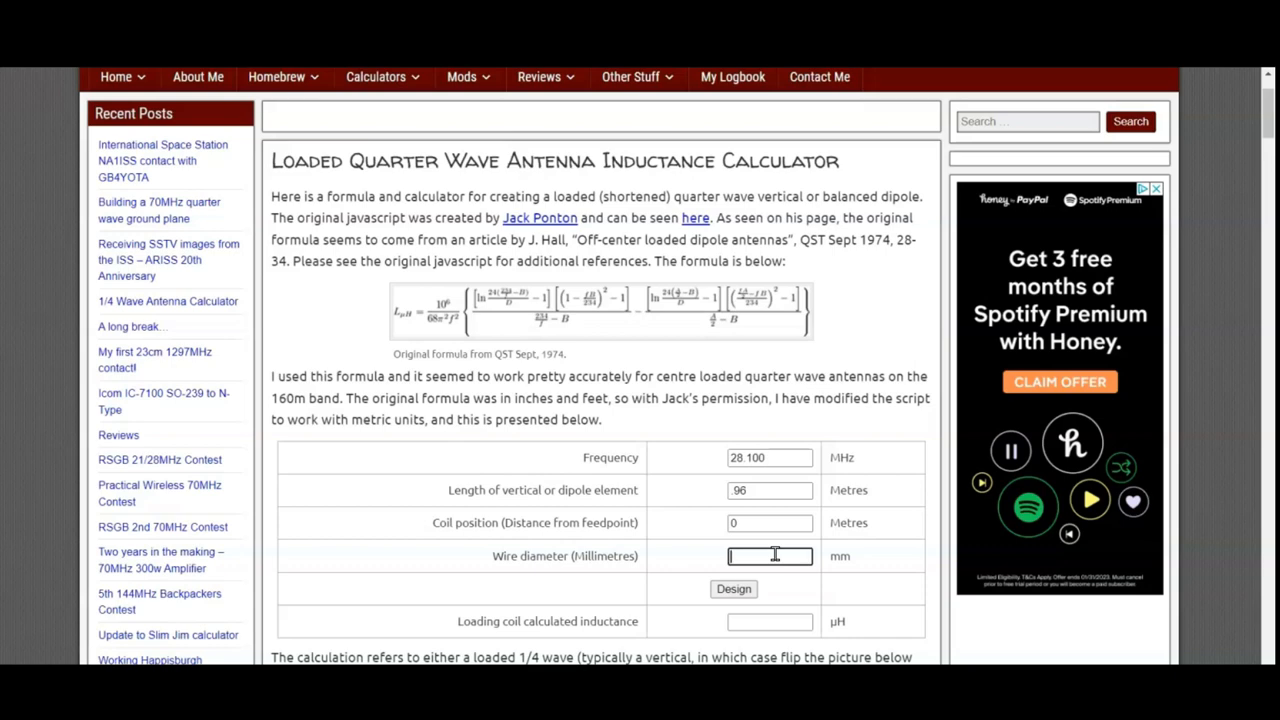
text(5)
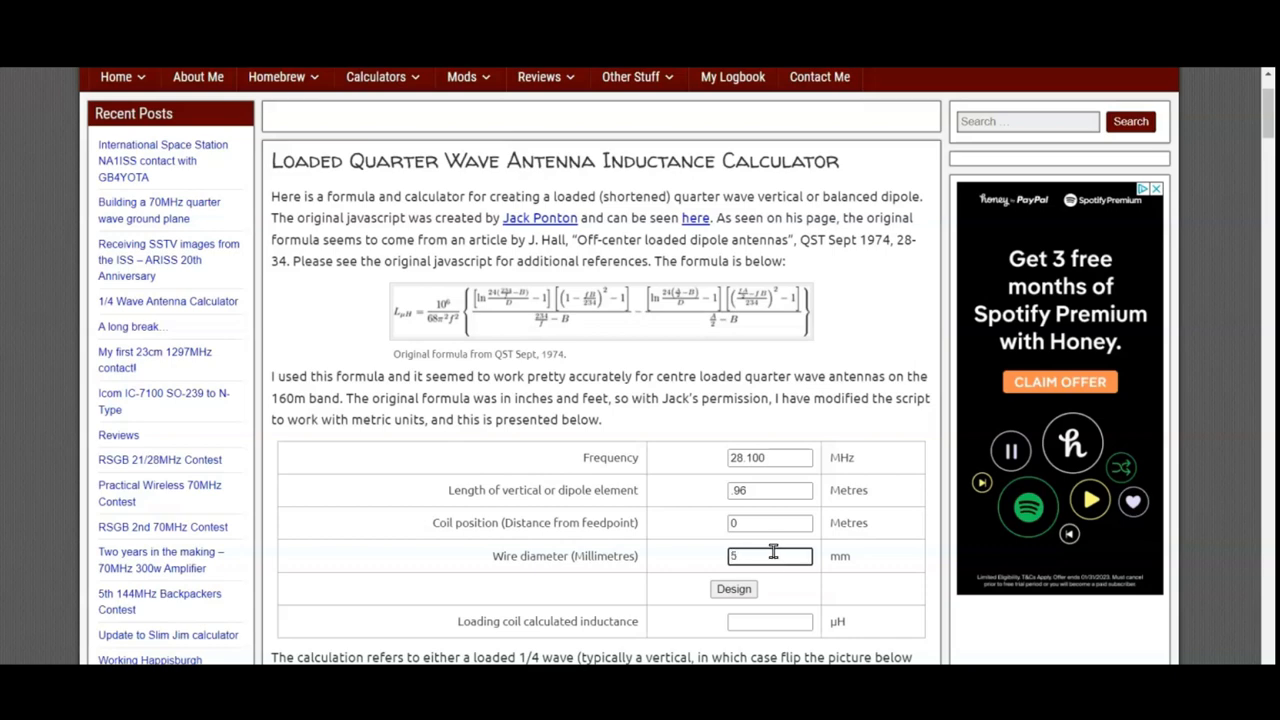
click(732, 588)
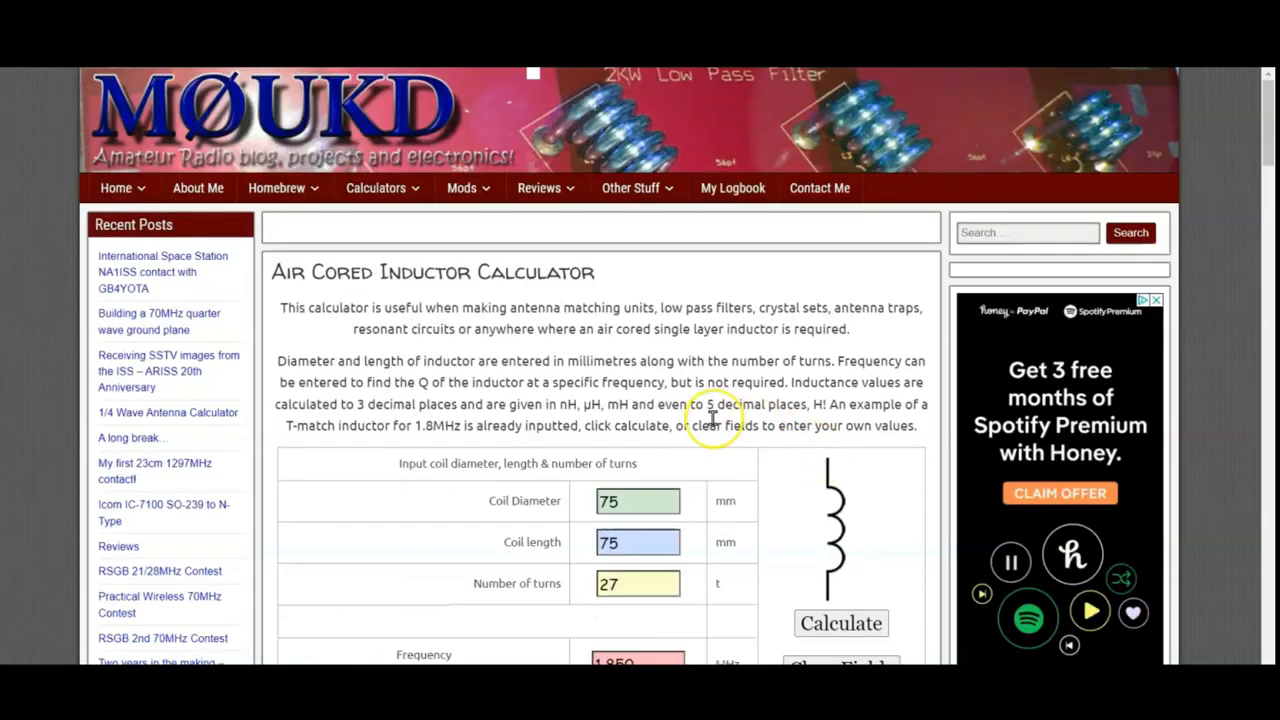
Replace the default 75 mm coil diameter with 18 mm and set the frequency to 28.10 MHz
scroll(down, 3)
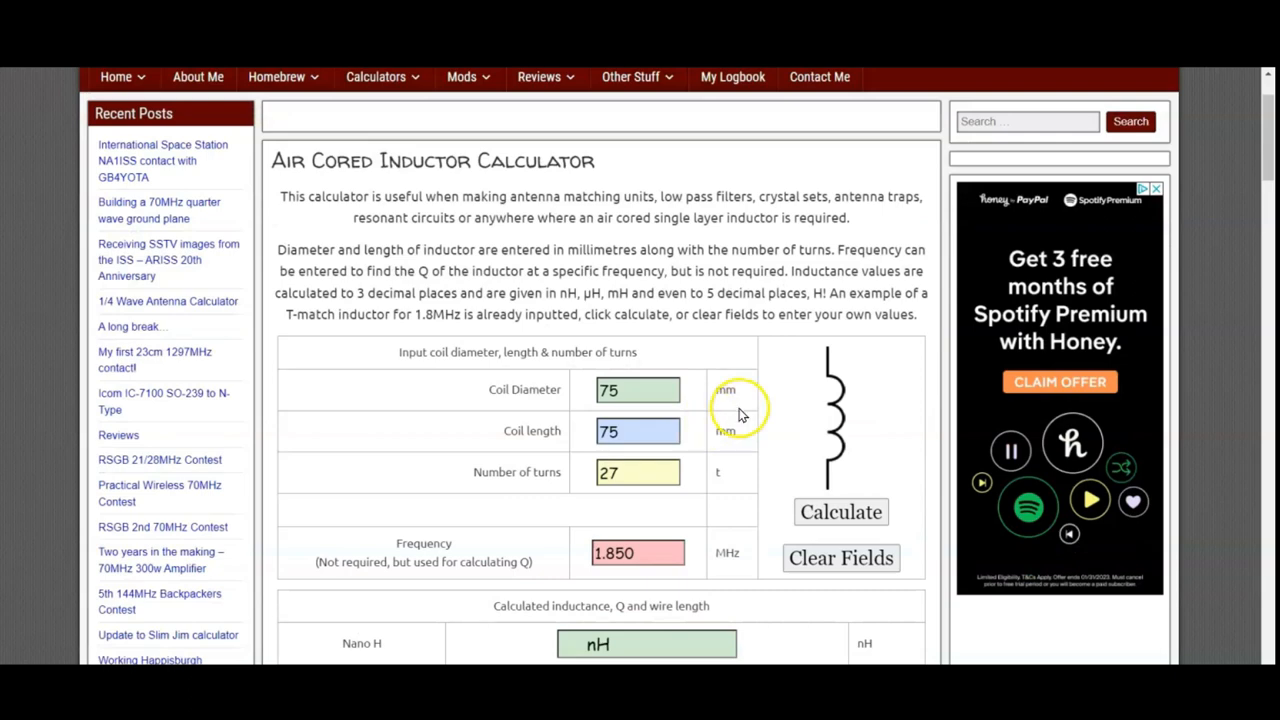
scroll(down, 3)
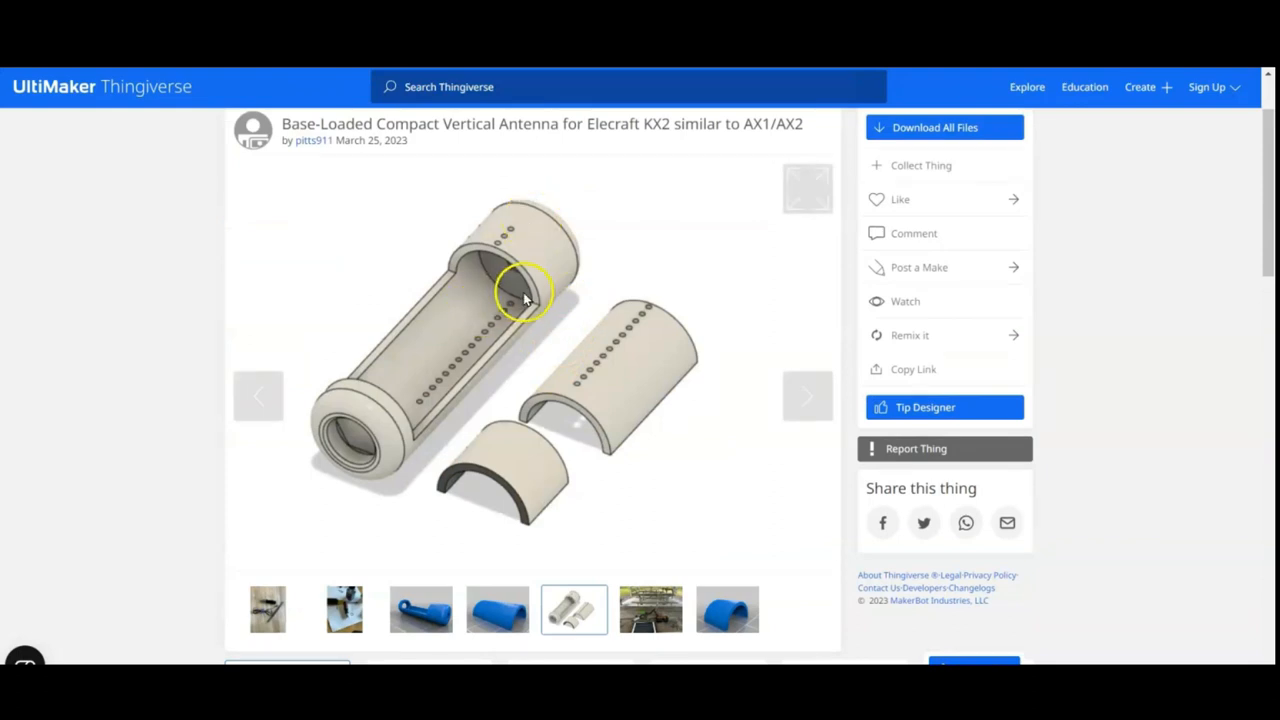
mouse_move(448, 244)
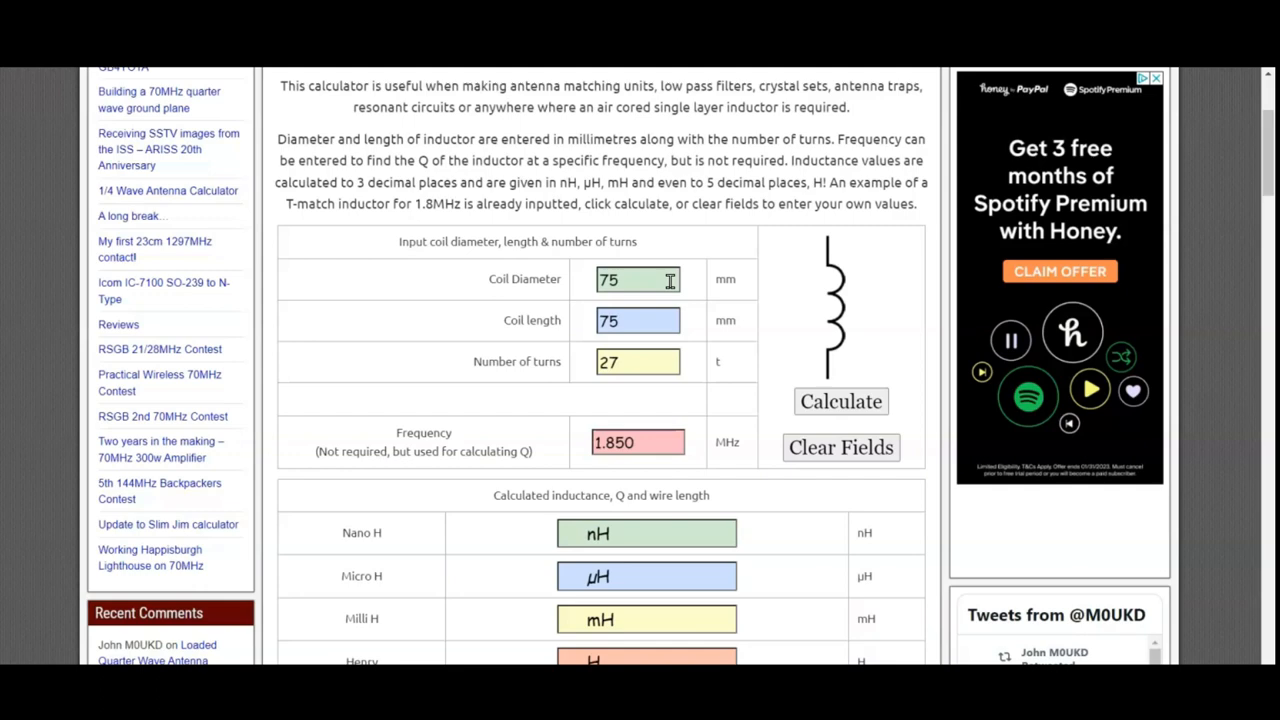
triple_click(638, 280)
text(18)
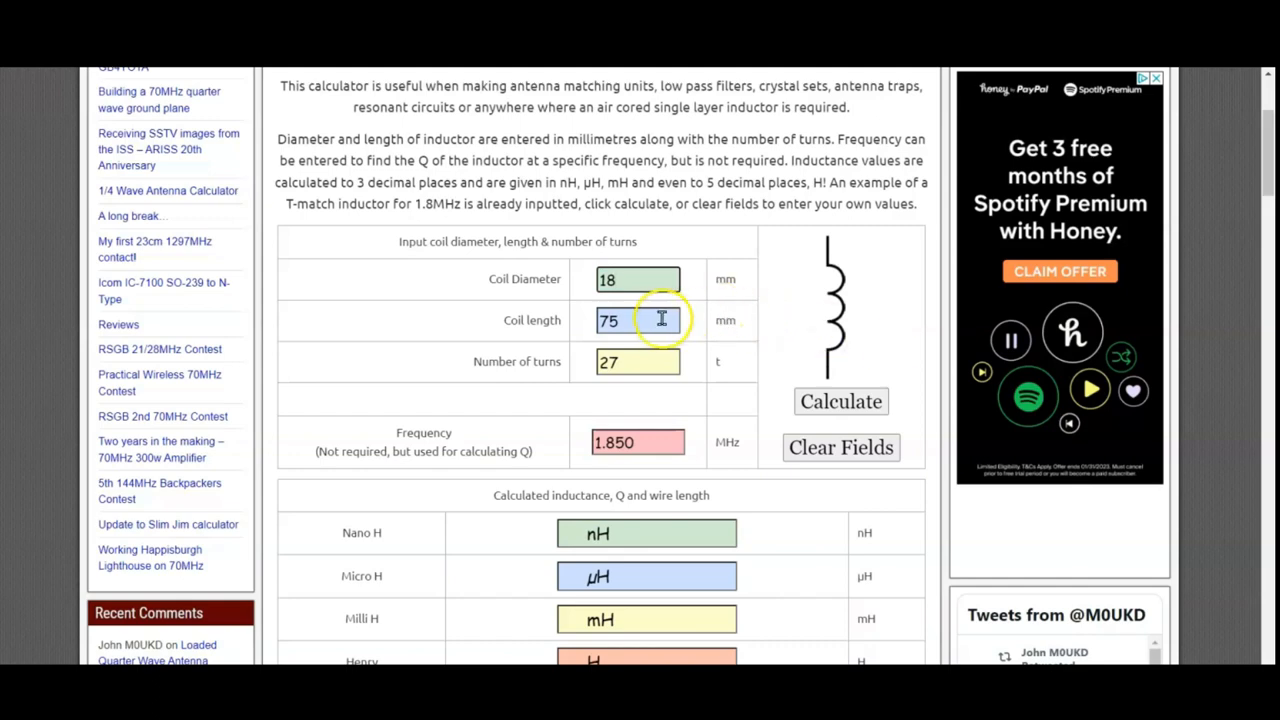
click(636, 360)
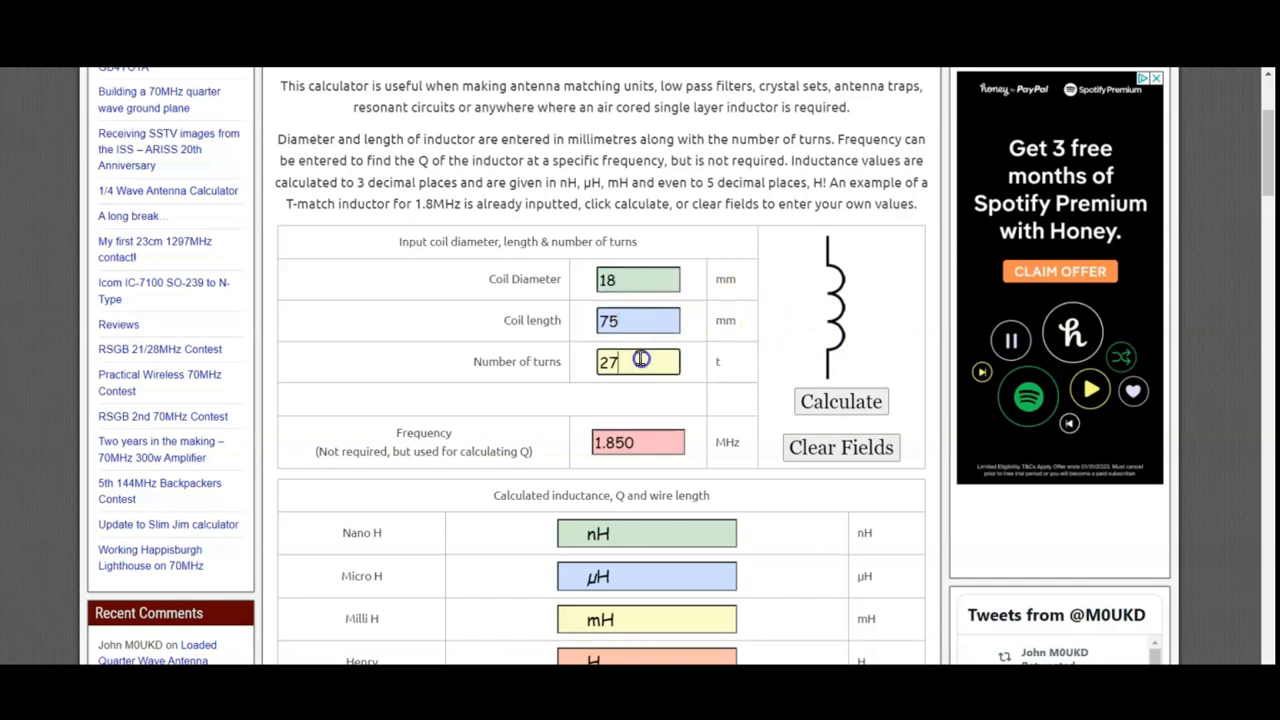
mouse_move(638, 360)
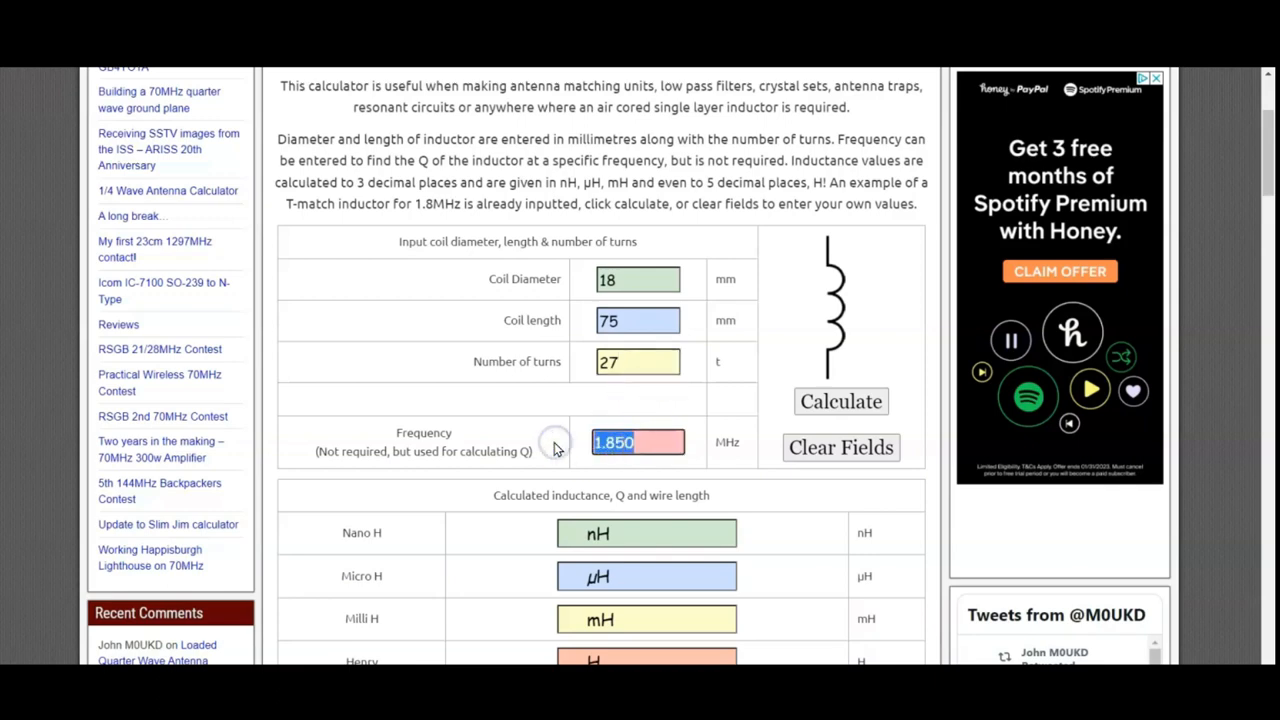
text(28.10)
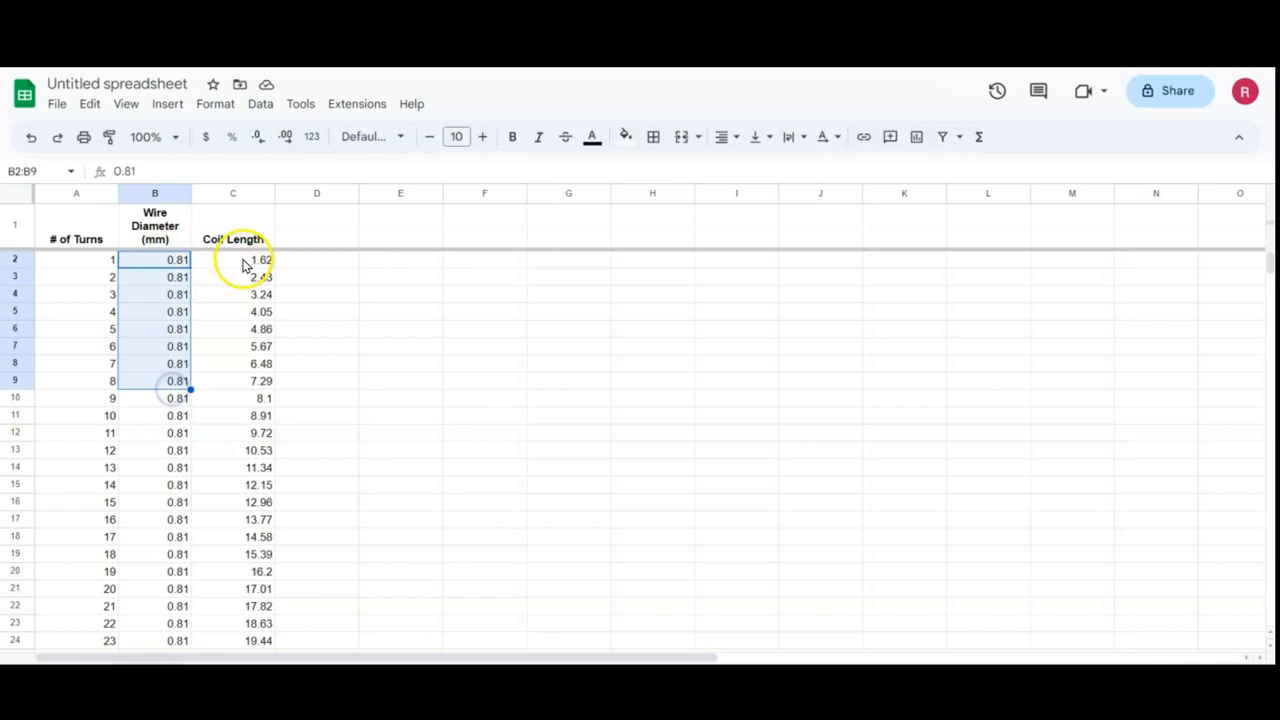
click(232, 260)
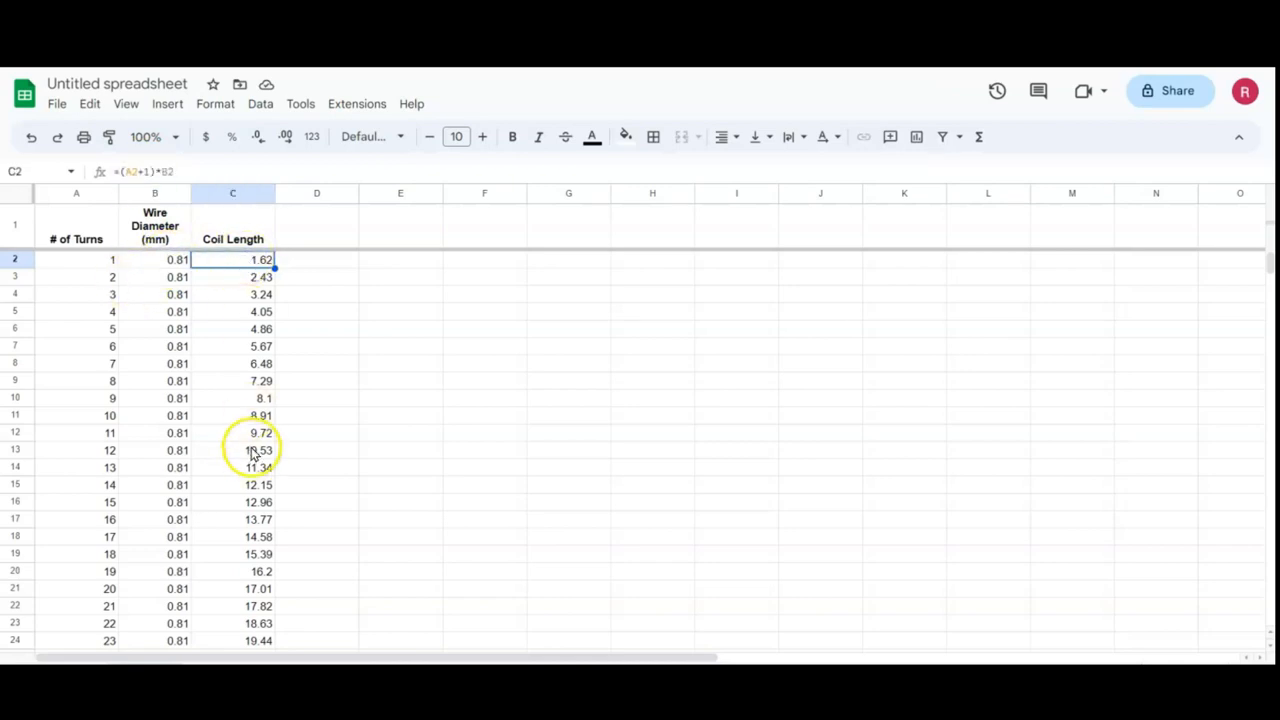
mouse_move(96, 420)
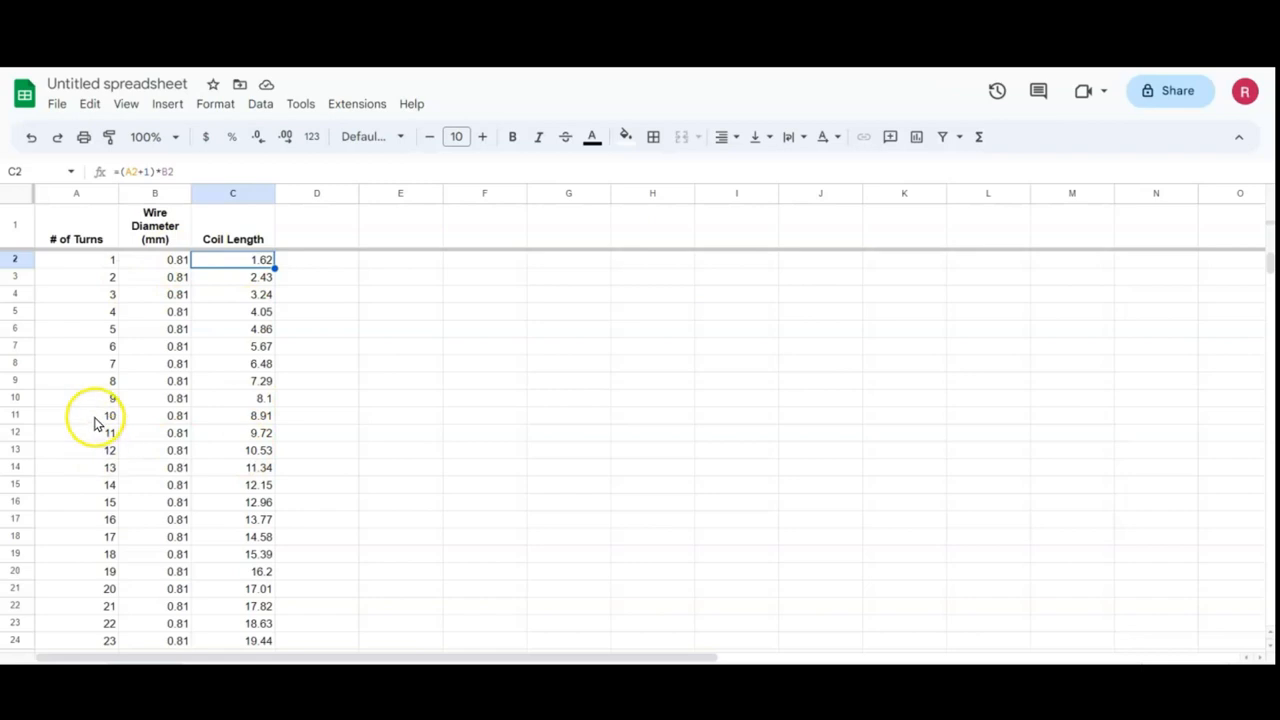
mouse_move(116, 410)
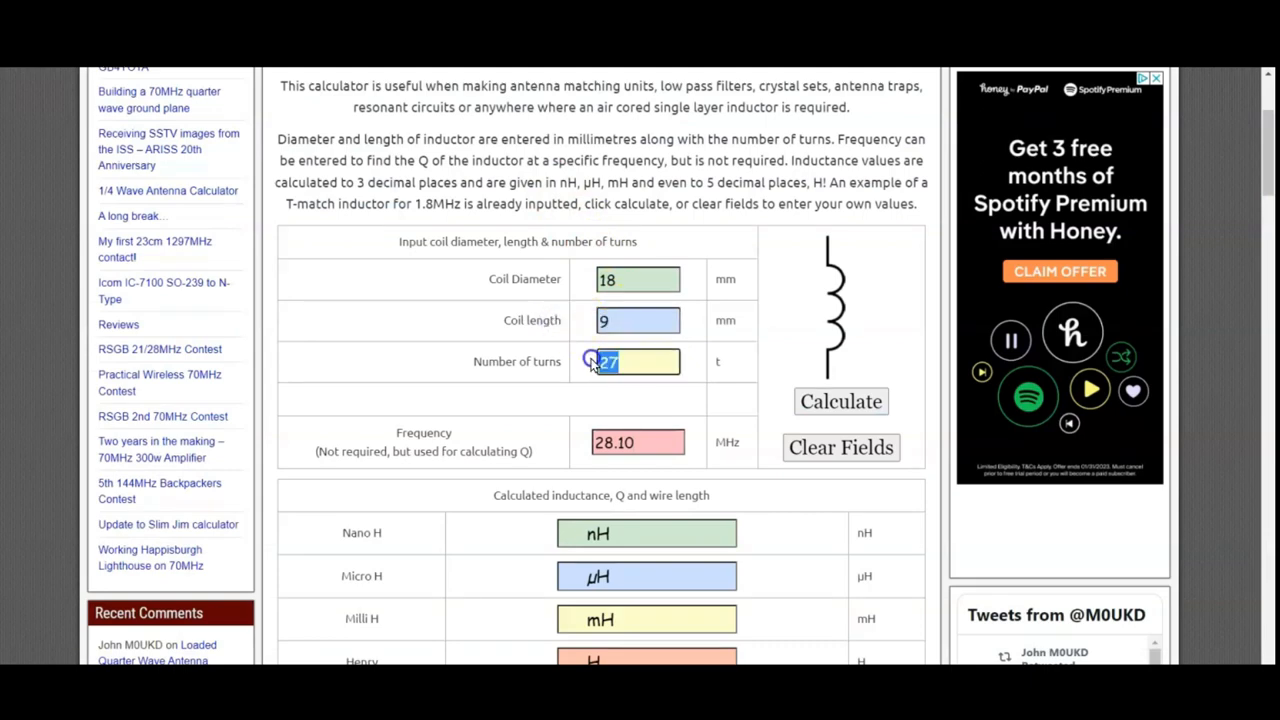
Try 13 turns at 11.5 mm and 12 turns at 10.5 mm coil length, calculating each inductance
text(1)
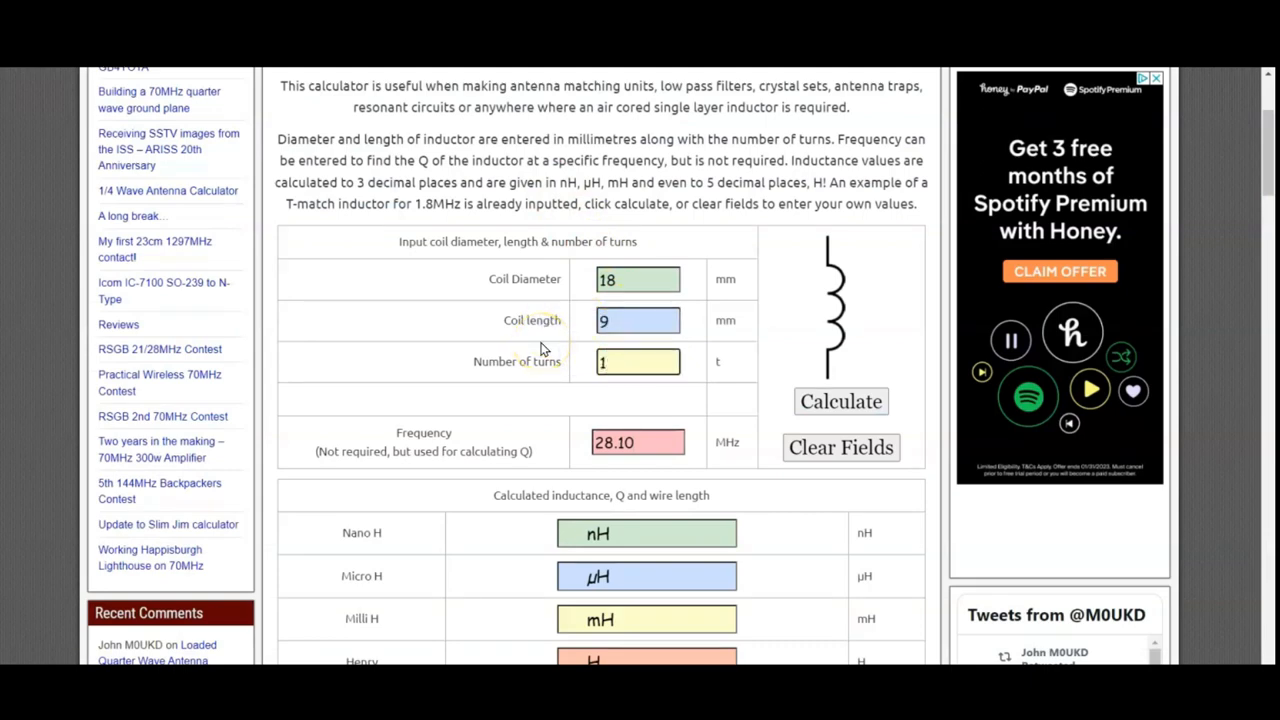
click(840, 400)
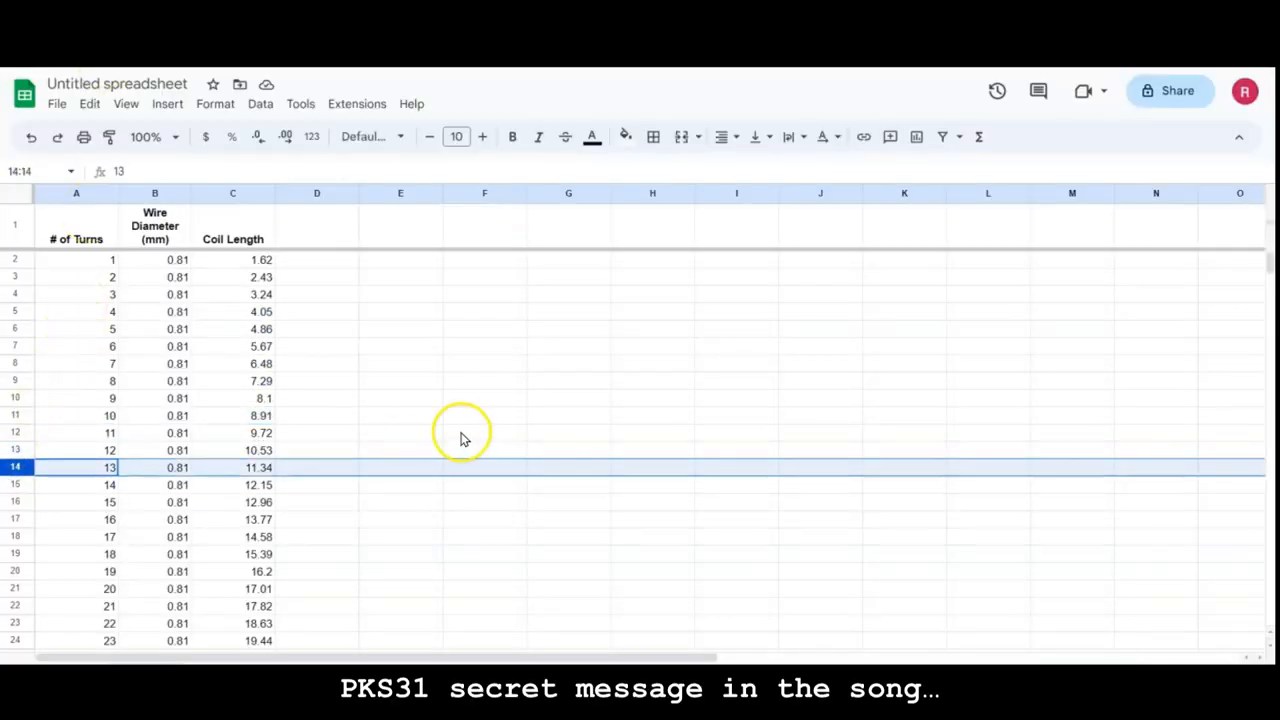
mouse_move(464, 382)
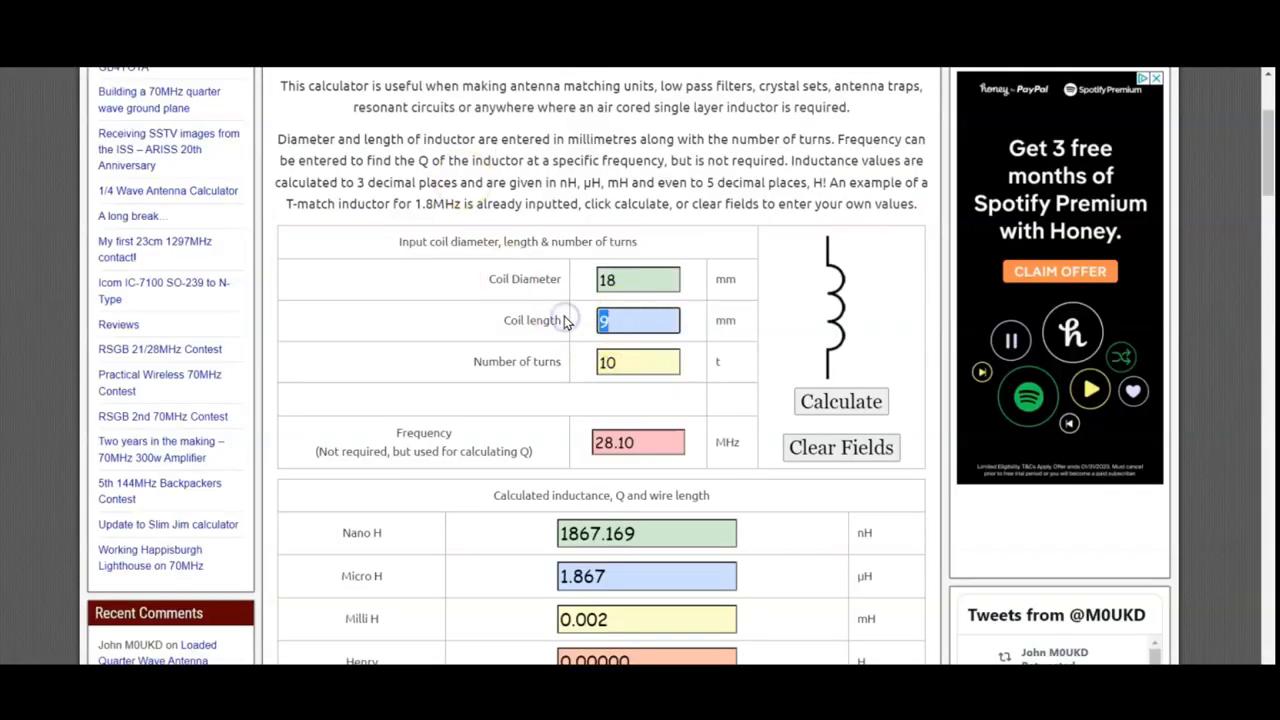
text(11.5)
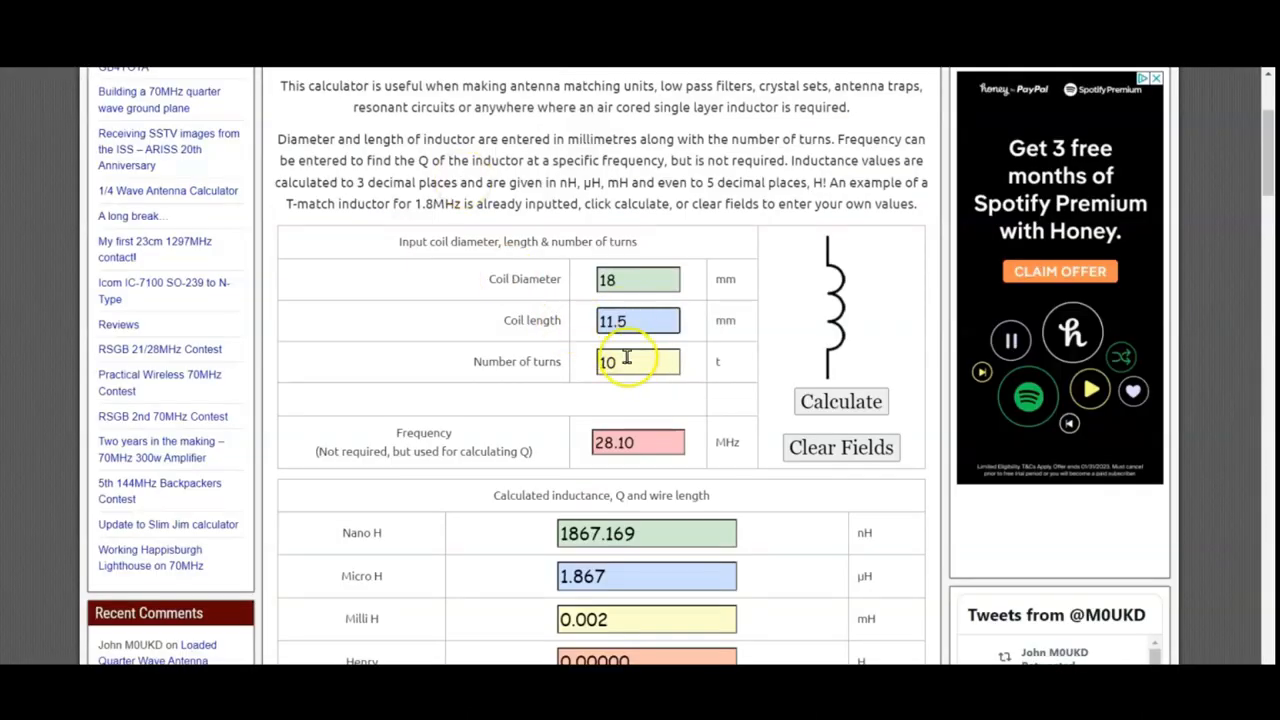
text(13)
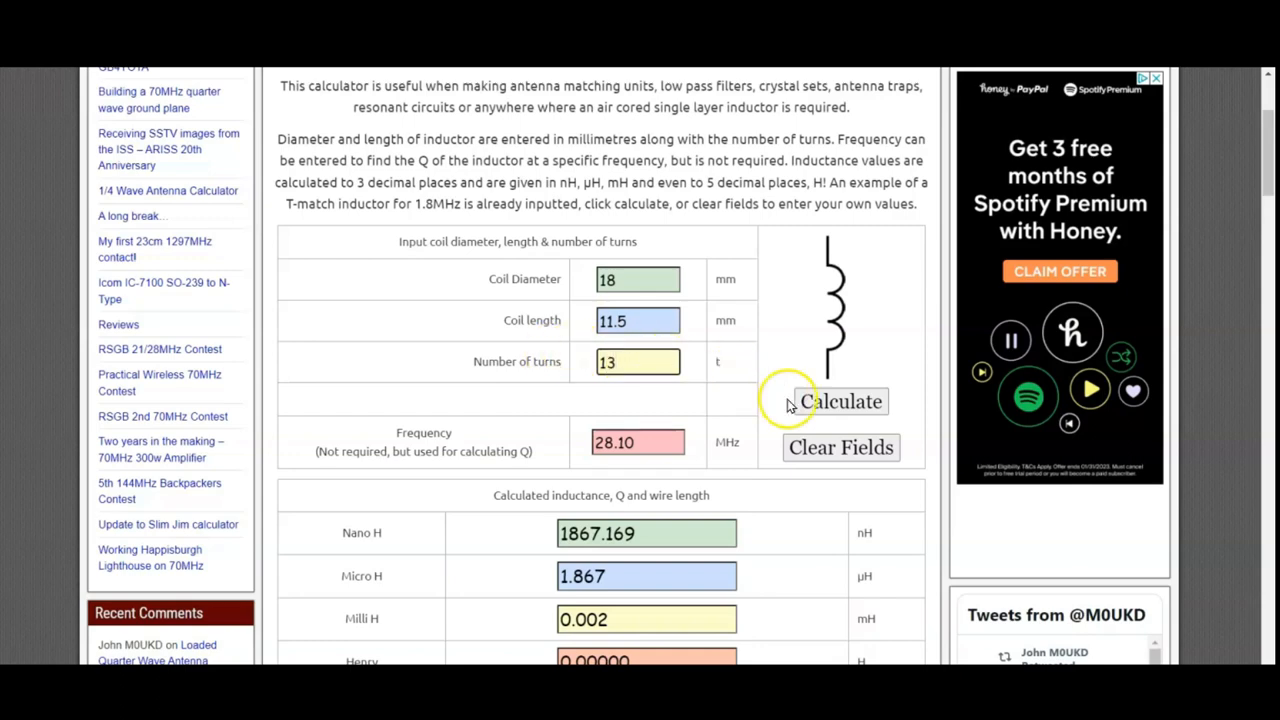
click(840, 400)
text(1)
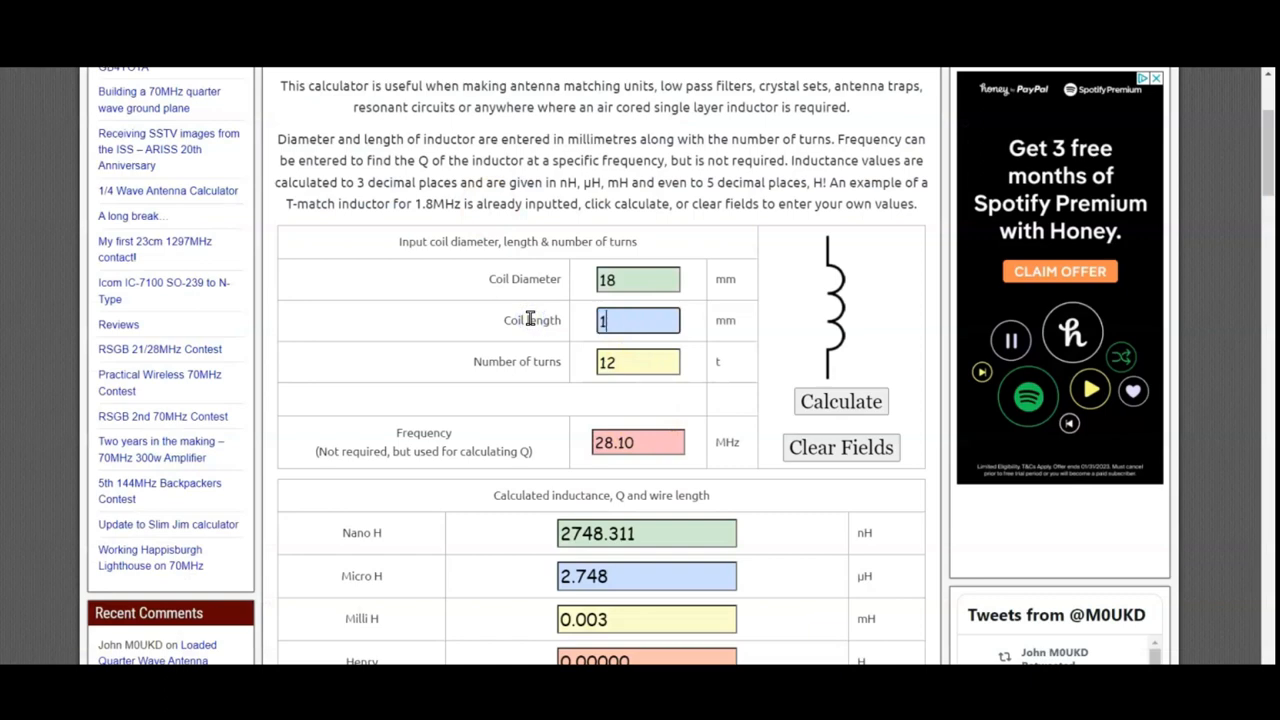
text(0.5)
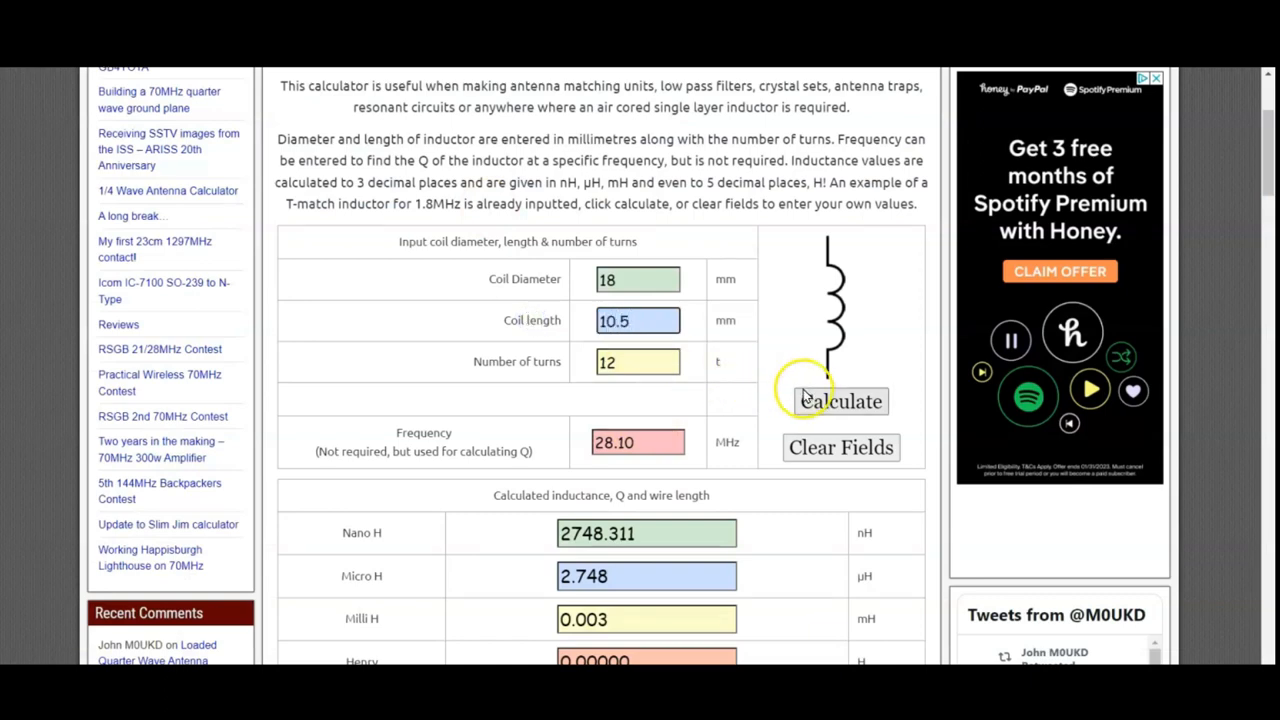
click(840, 400)
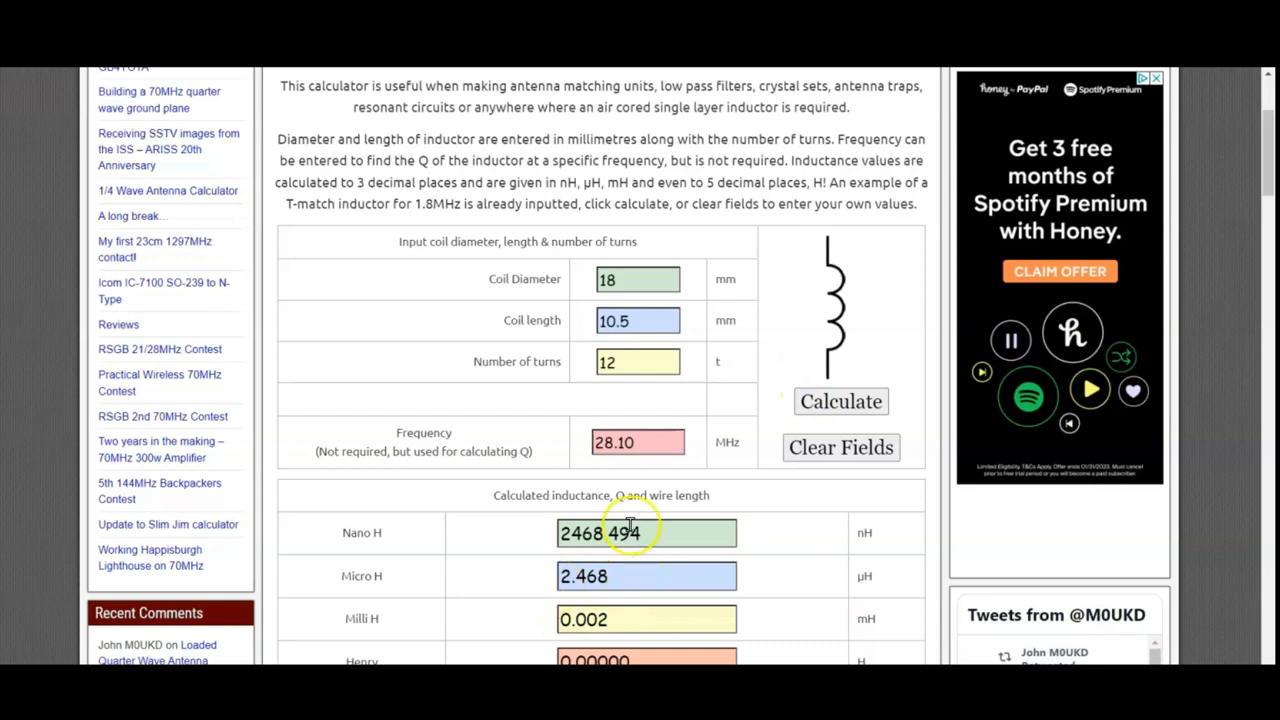
Settle on a 10 mm long, 12-turn coil and recalculate to get about 2.54 µH
click(636, 320)
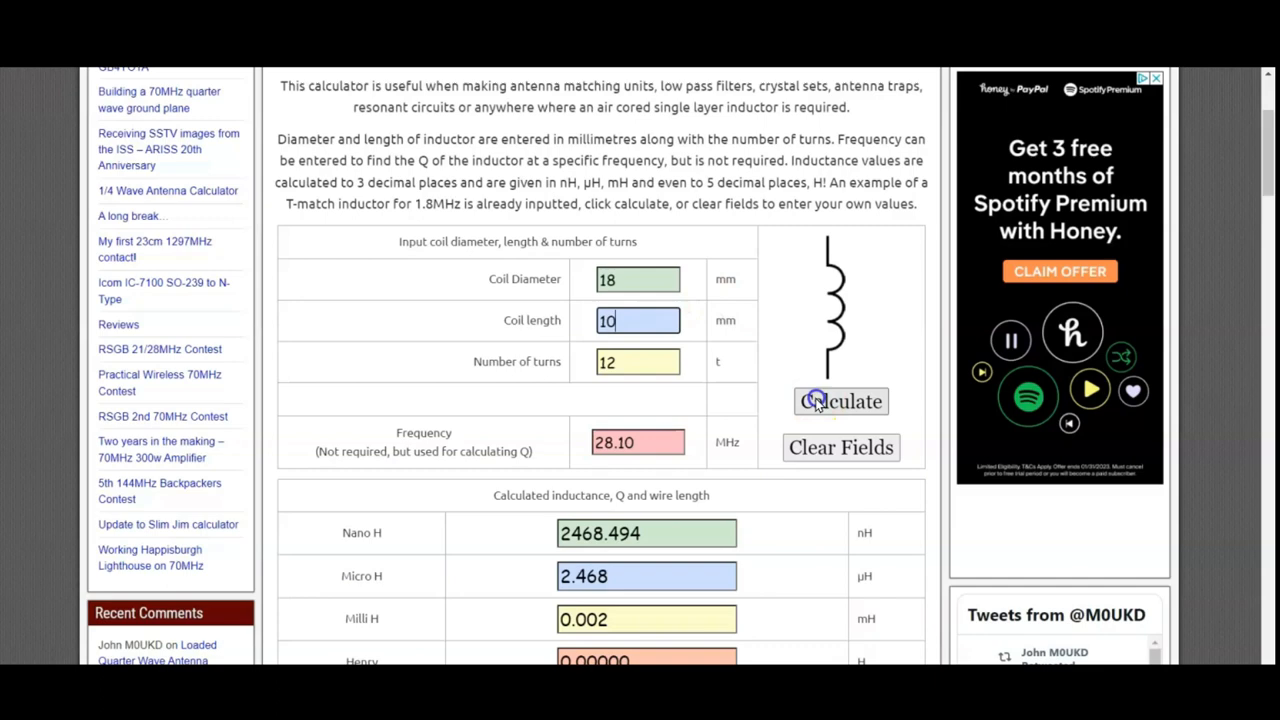
click(840, 400)
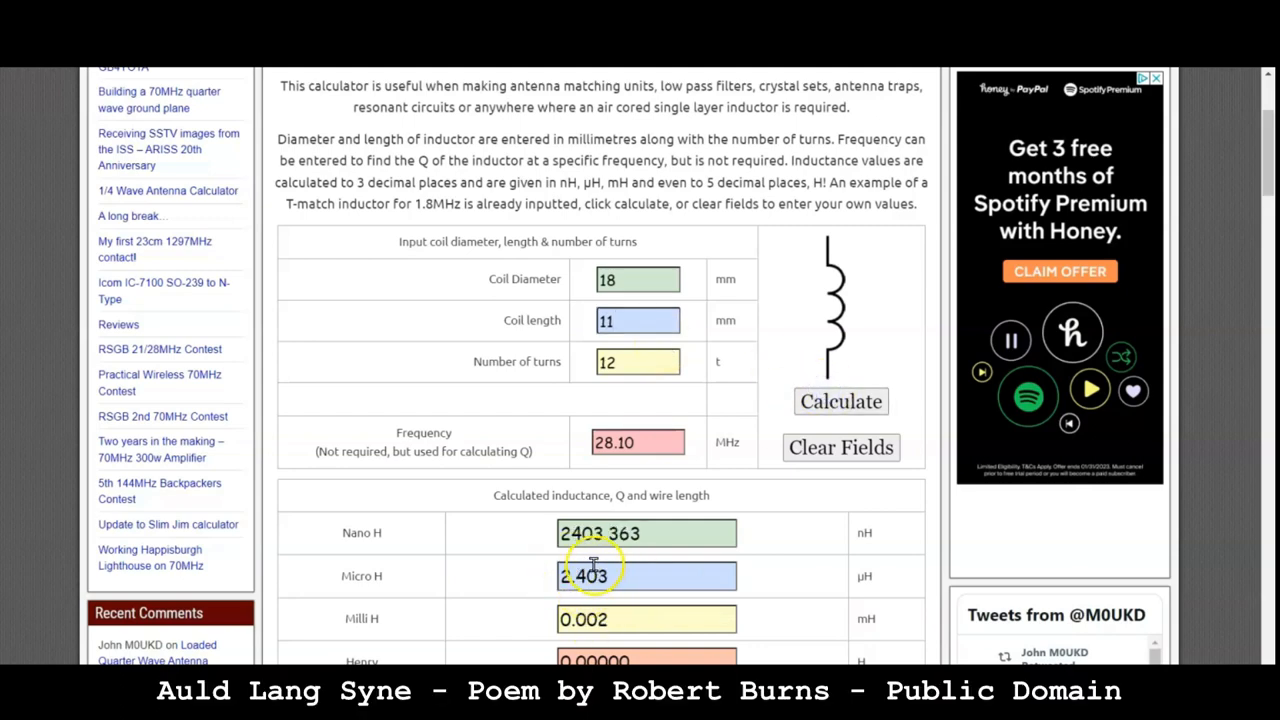
click(636, 442)
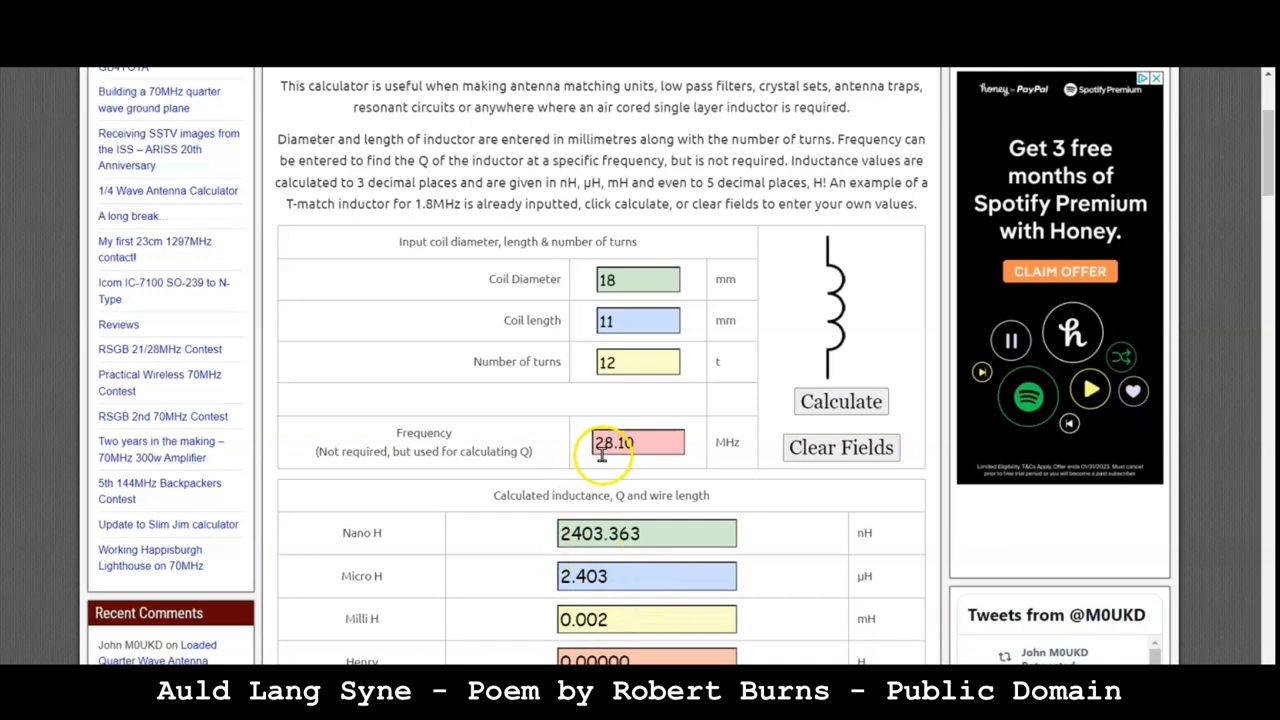
mouse_move(556, 220)
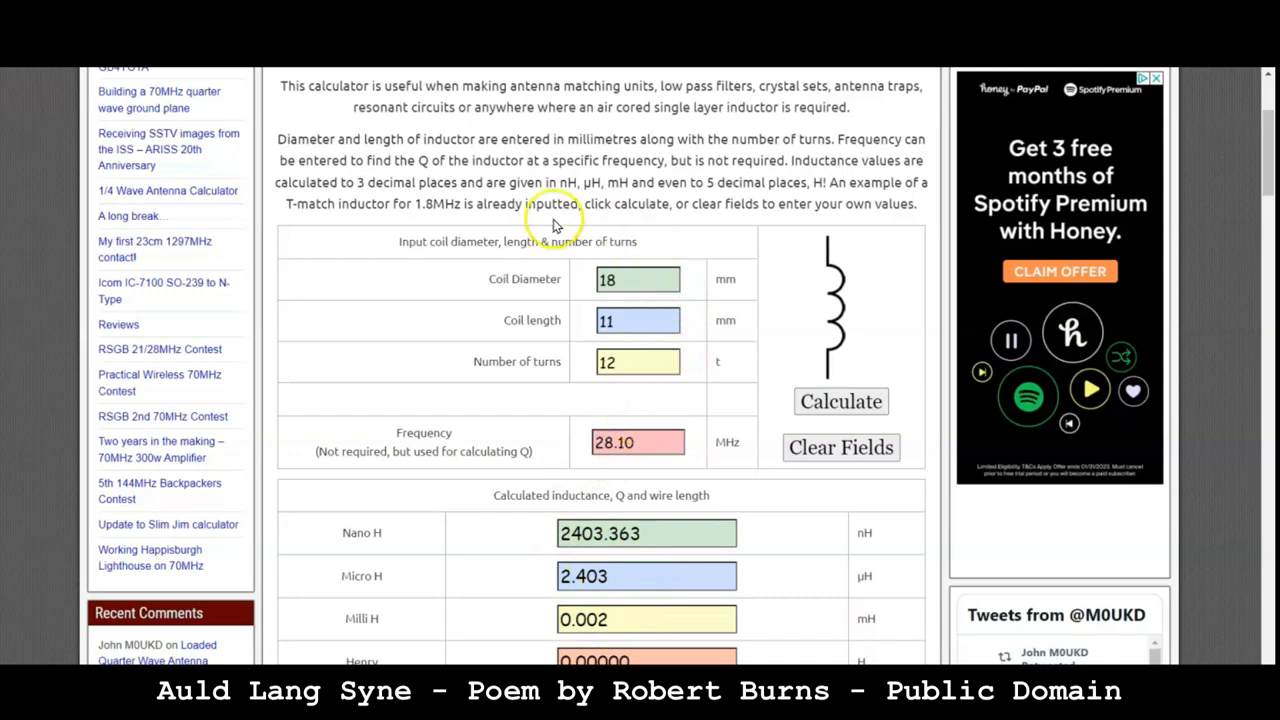
click(636, 320)
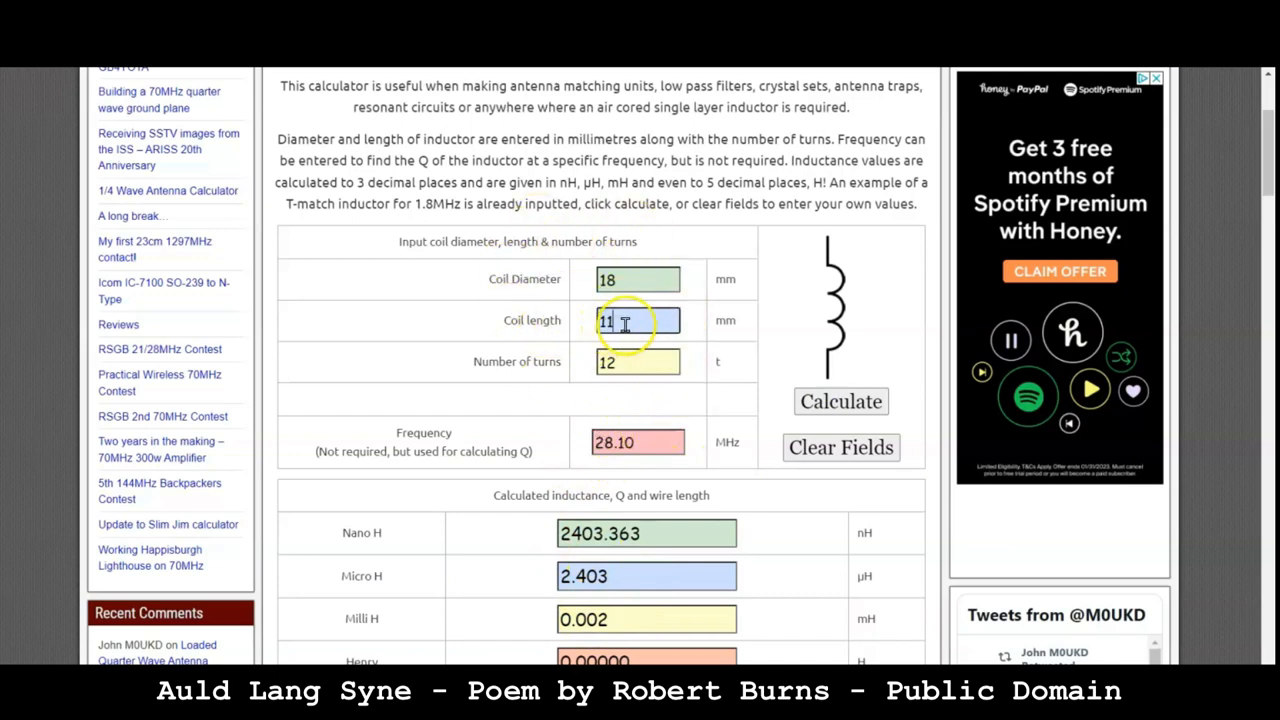
text(10)
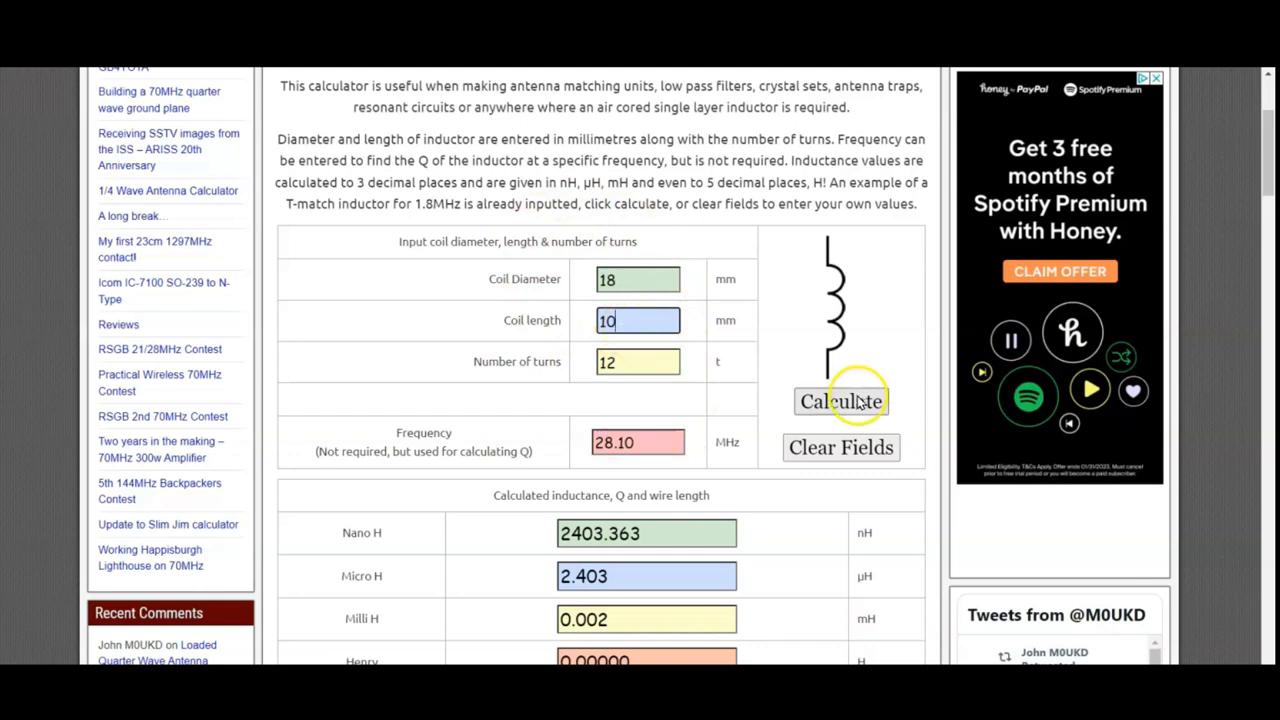
click(840, 400)
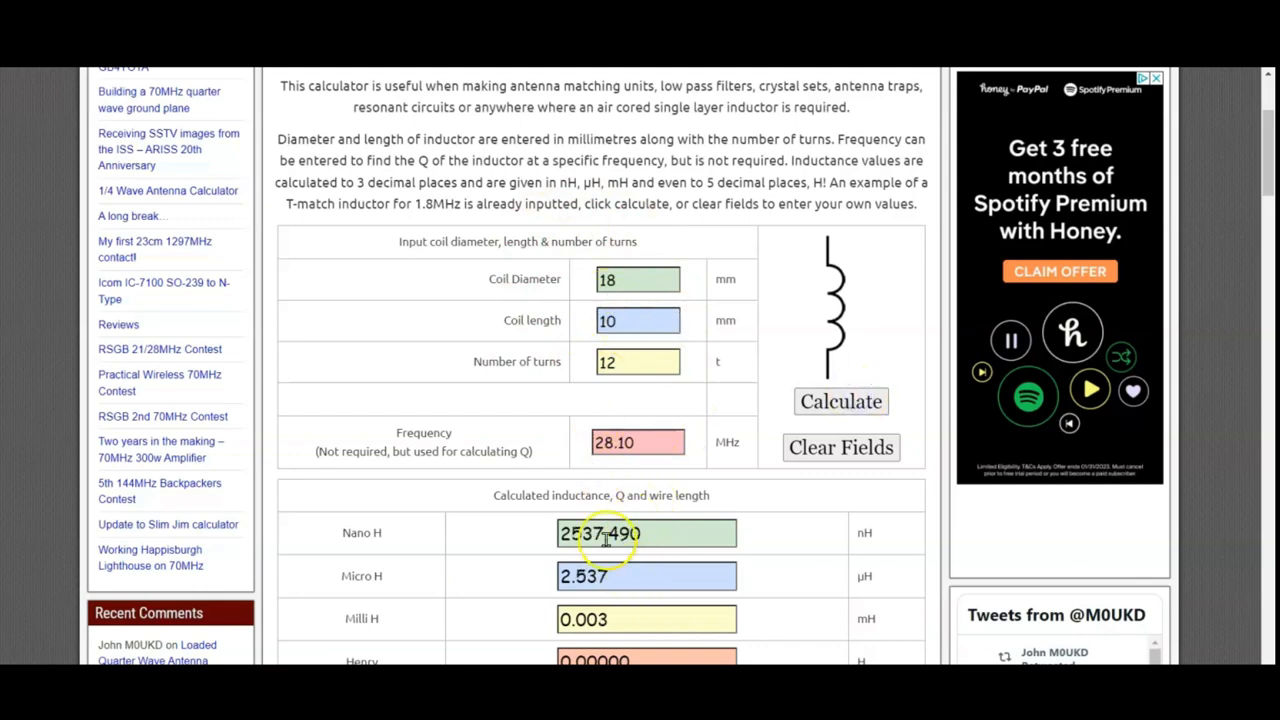
mouse_move(630, 414)
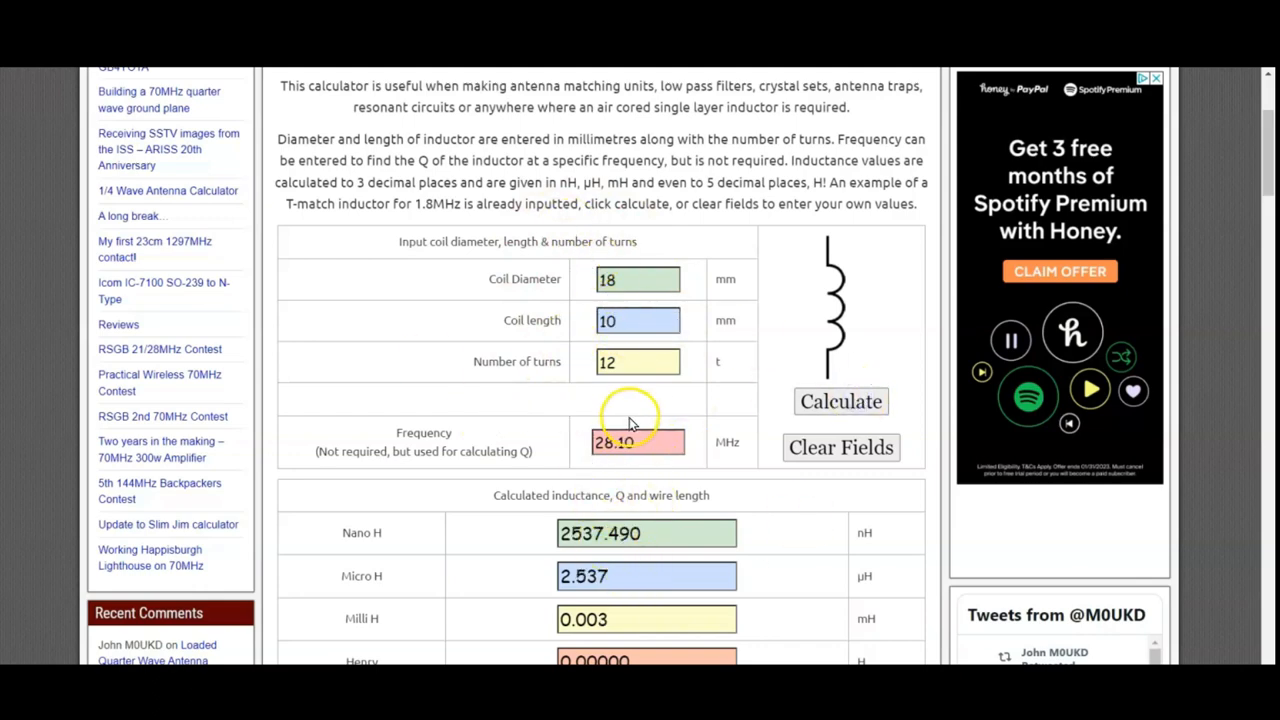